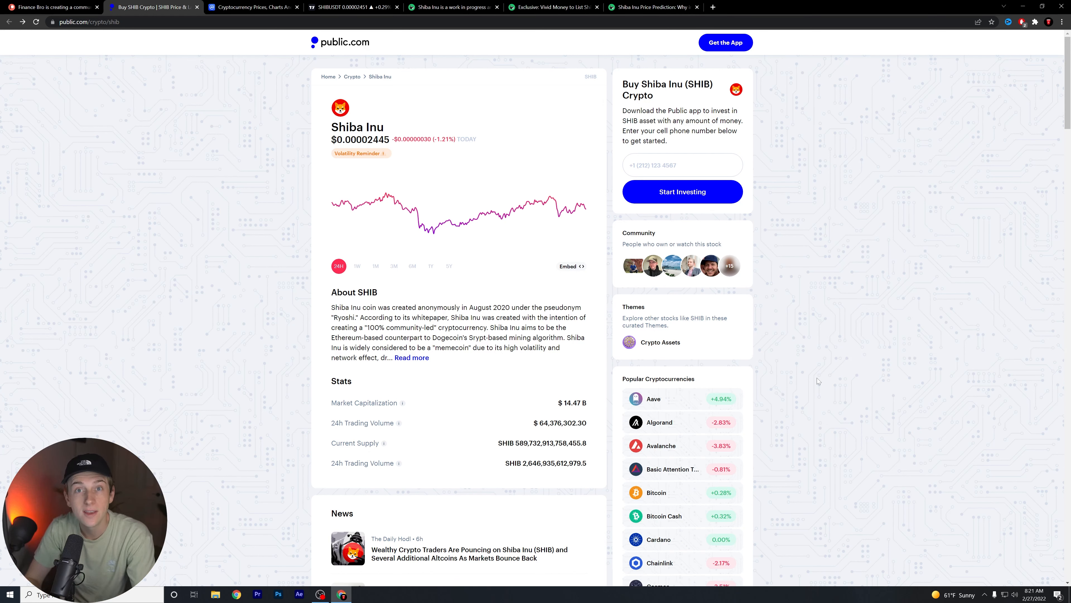
mouse_move(255, 174)
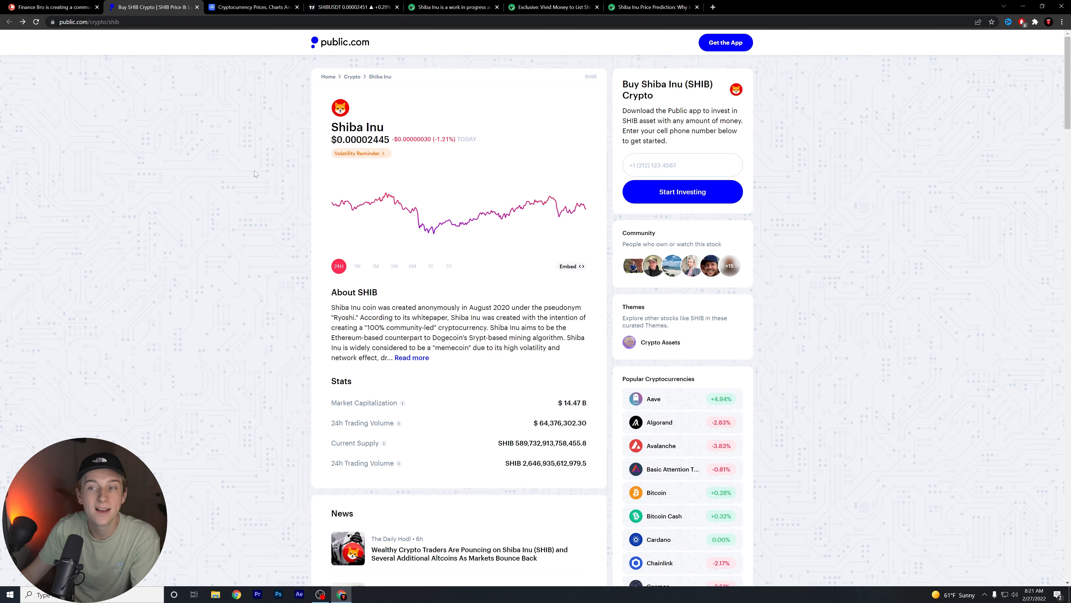
Glance at the Vivid Money SHIB listing article, then return to the Shiba Inu price page.
click(554, 7)
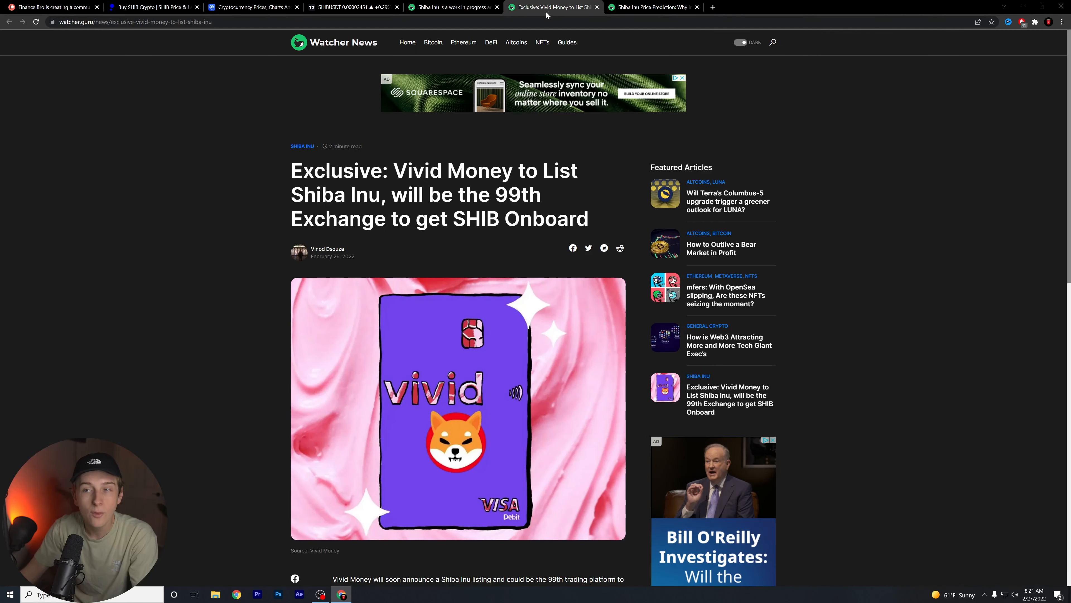
click(150, 7)
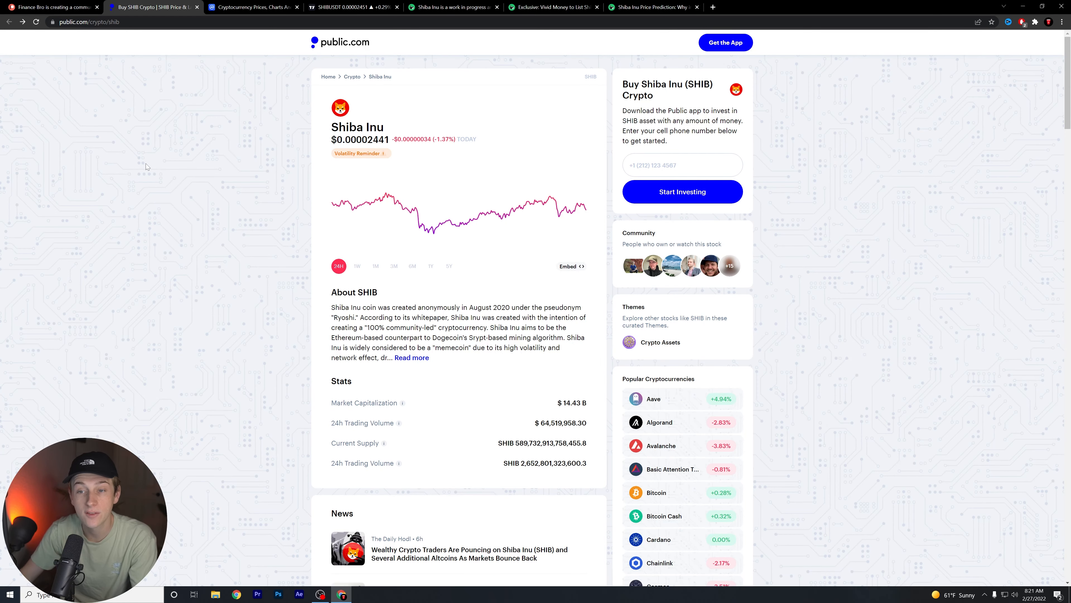
mouse_move(221, 179)
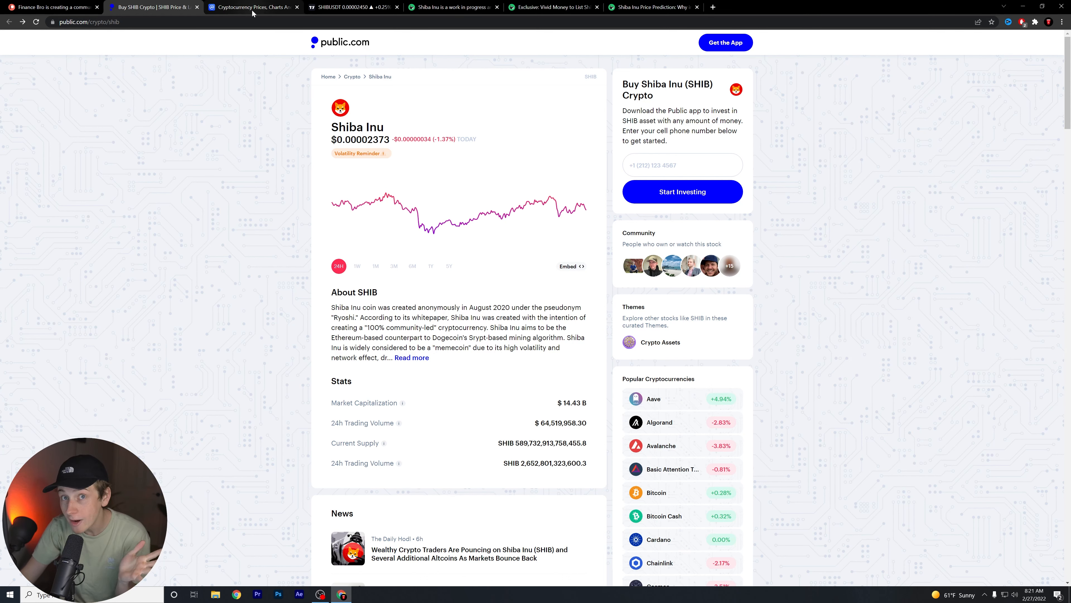
Bring up CoinMarketCap's prices-by-market-cap table and scroll through the top coins.
click(253, 7)
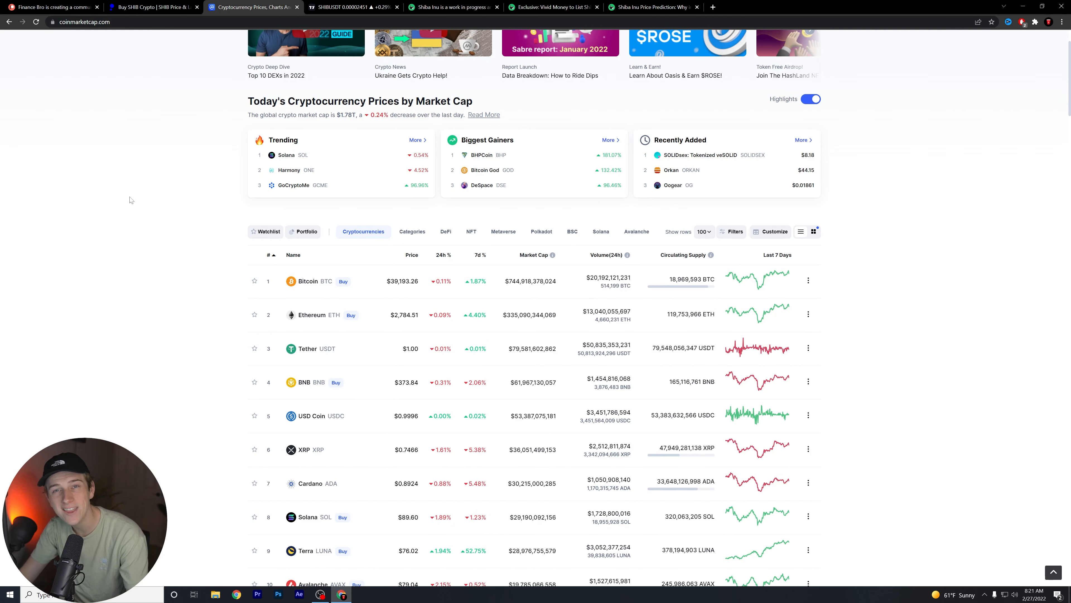
scroll(down, 3)
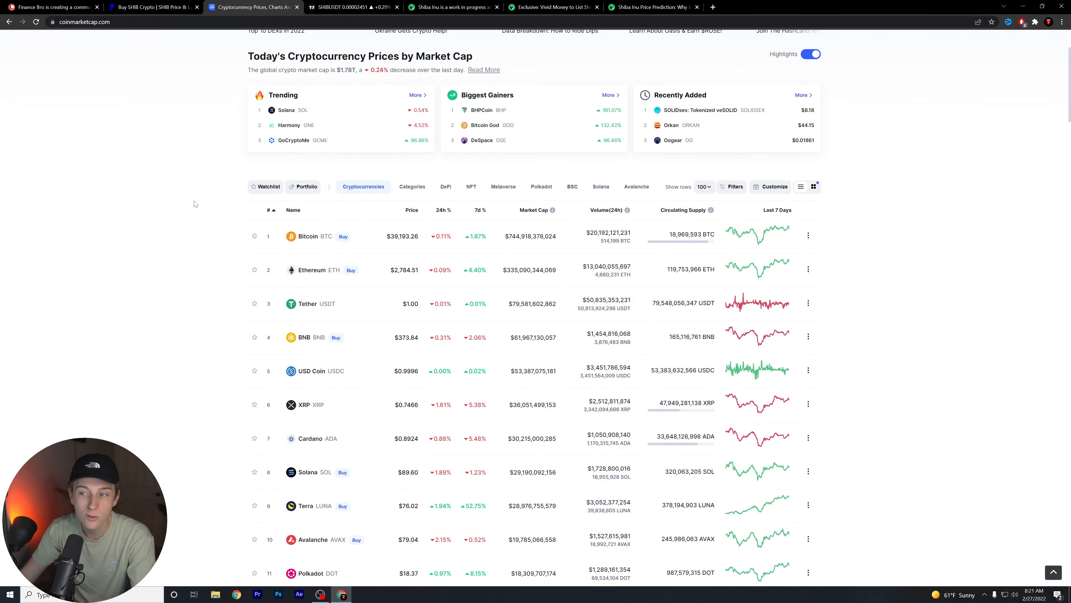
scroll(down, 3)
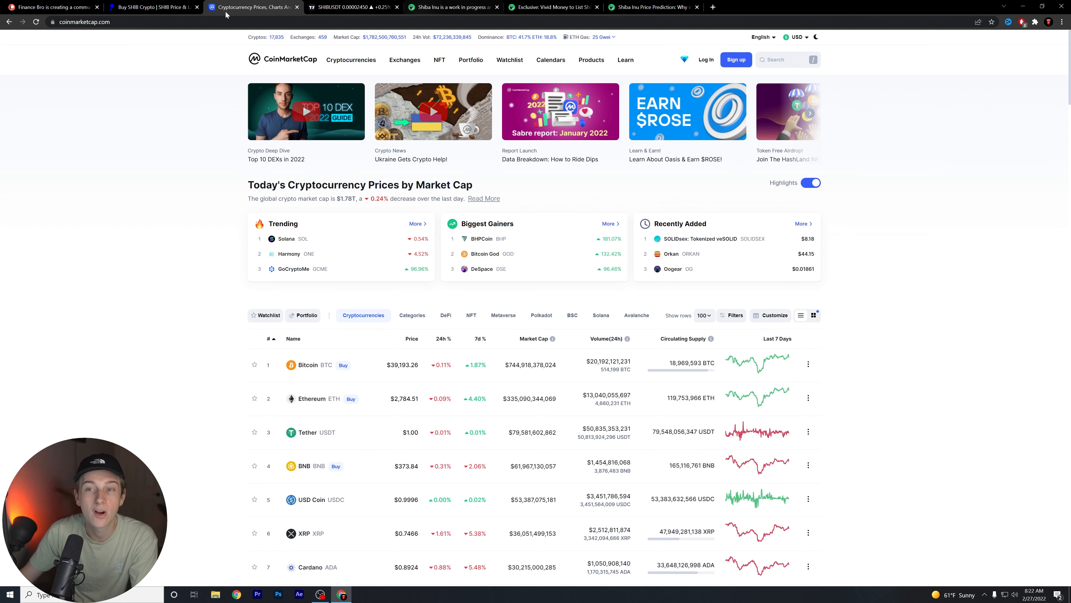
Revisit Public.com's Shiba Inu price page, then move to the TradingView SHIB/USDT chart.
click(152, 6)
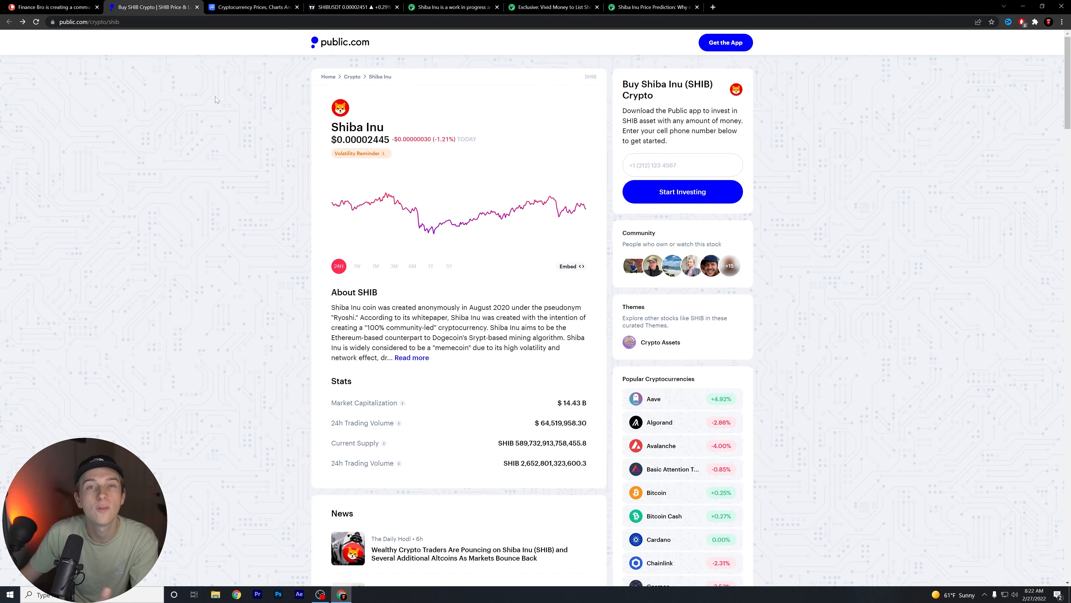
mouse_move(718, 196)
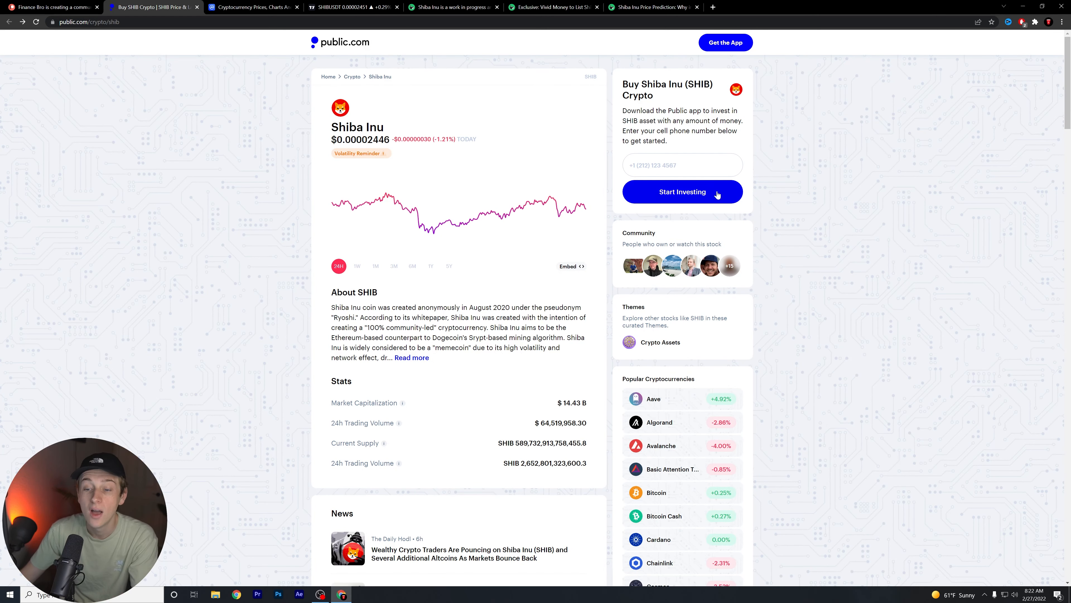
click(352, 7)
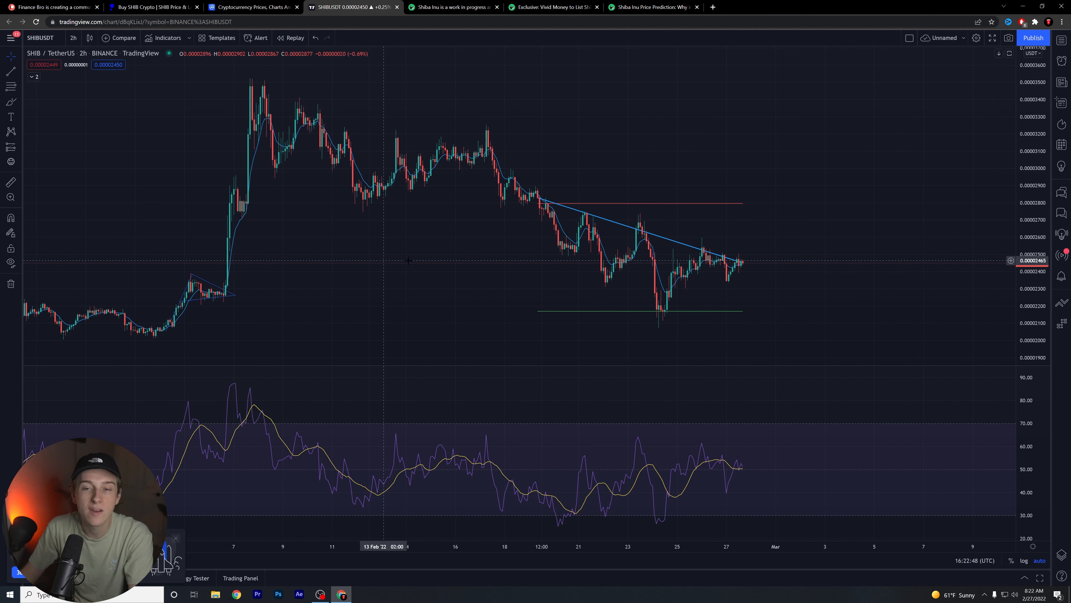
mouse_move(581, 199)
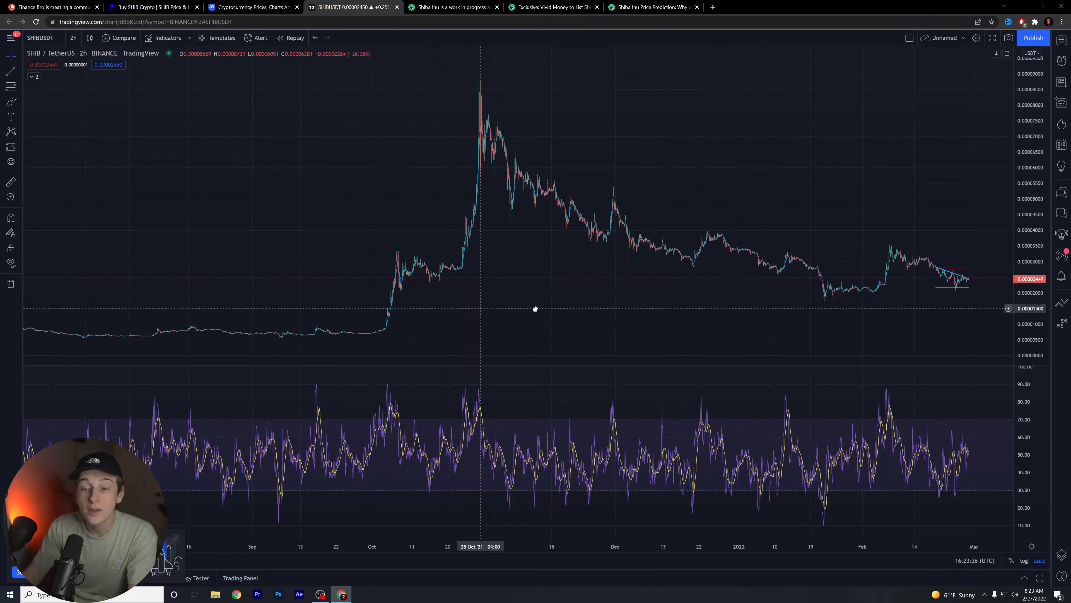
Pan the SHIB/USDT chart back through 2021 and the October spike, returning to the February trendlines.
drag(535, 308, 536, 102)
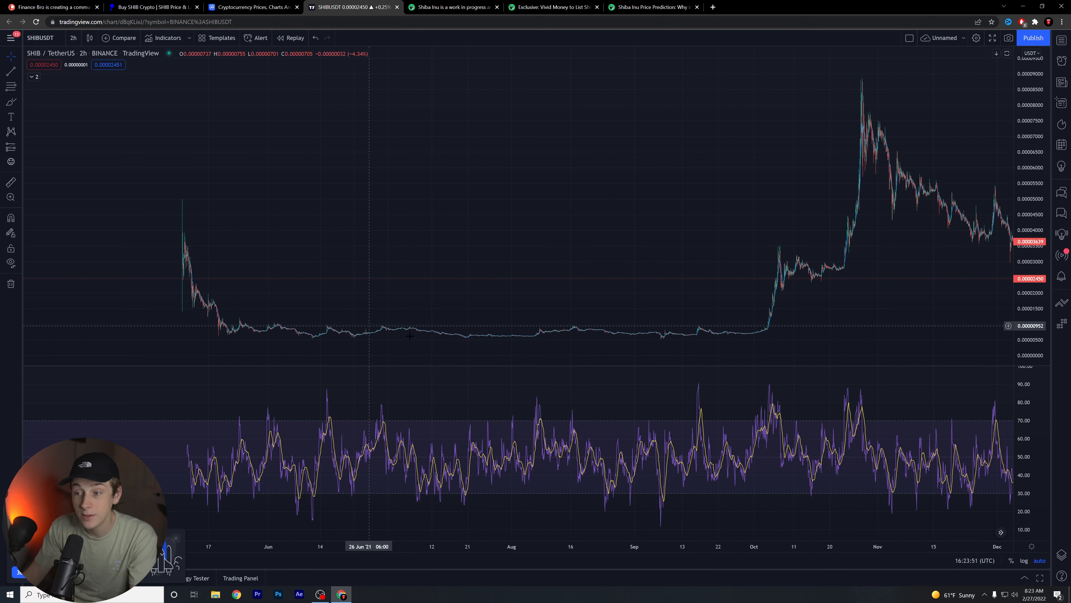
drag(410, 335, 612, 353)
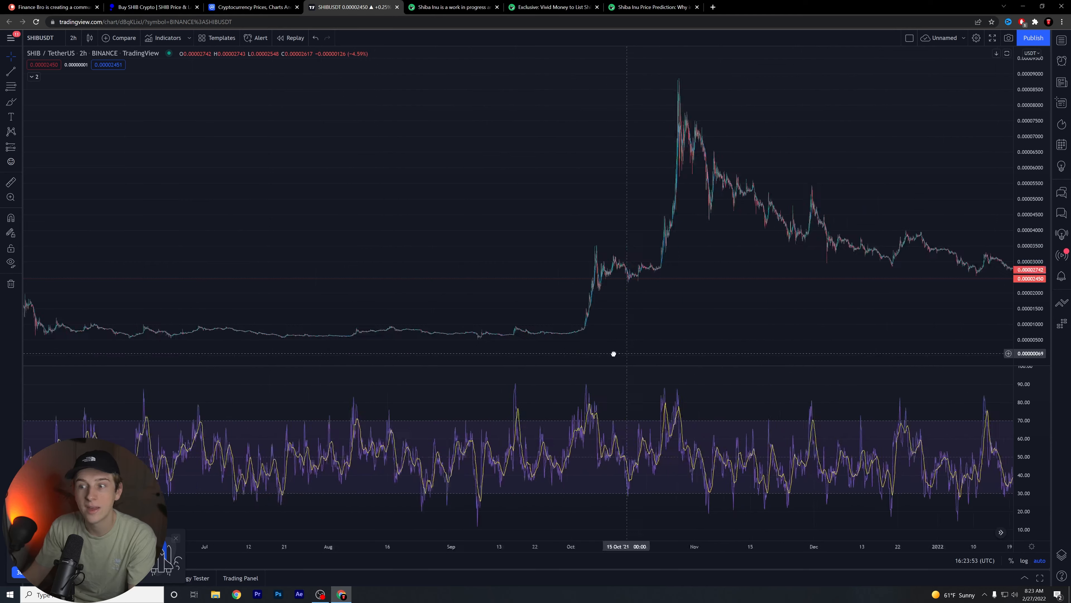
drag(613, 354, 444, 319)
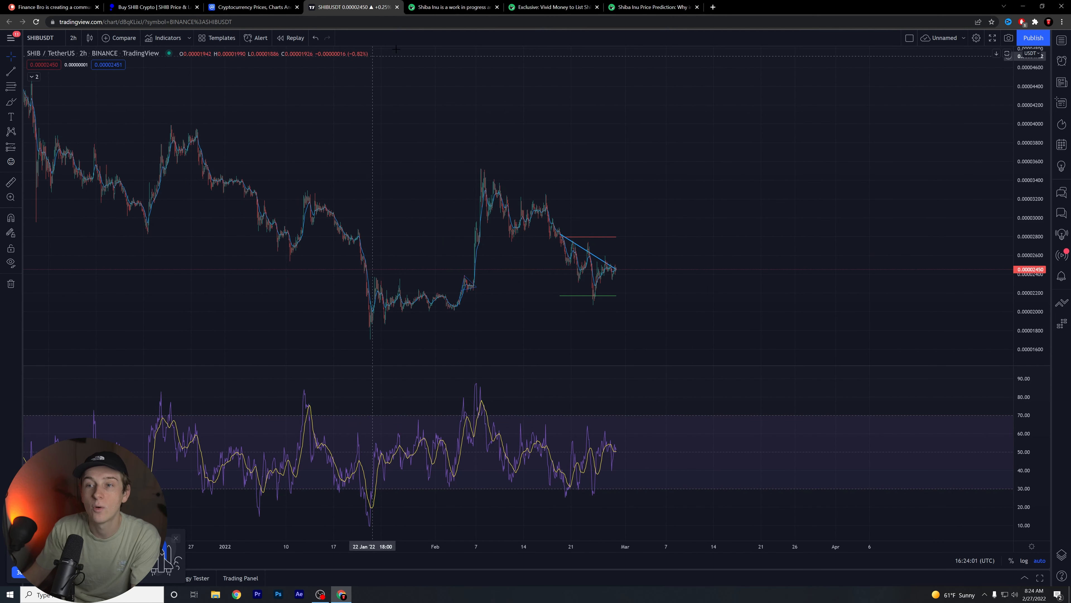
Switch to the Watcher News Shiba Inu price prediction article and scroll to its opening paragraph.
click(649, 6)
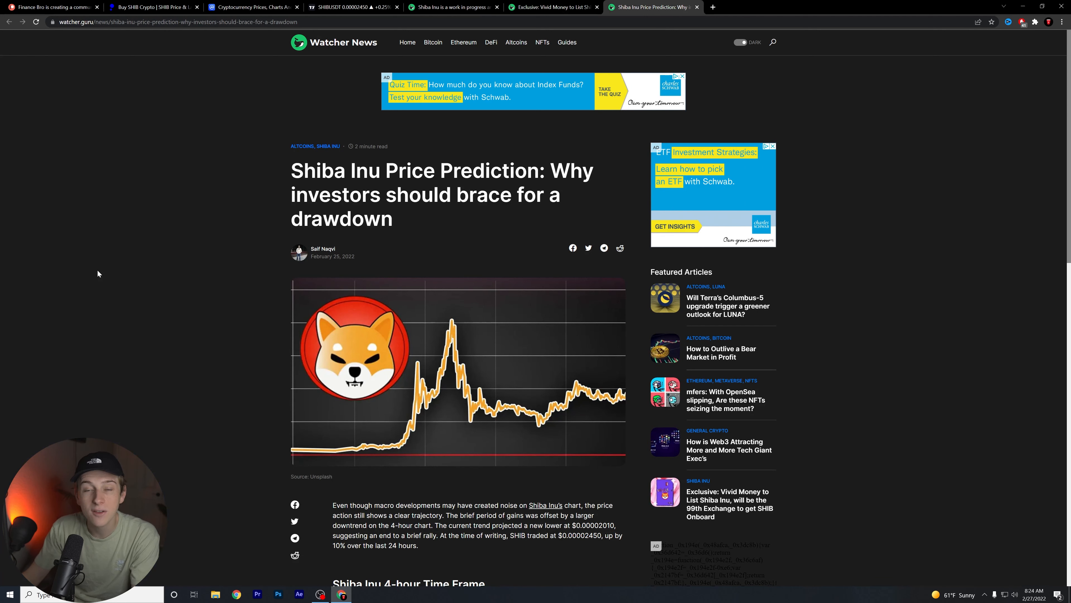
scroll(down, 3)
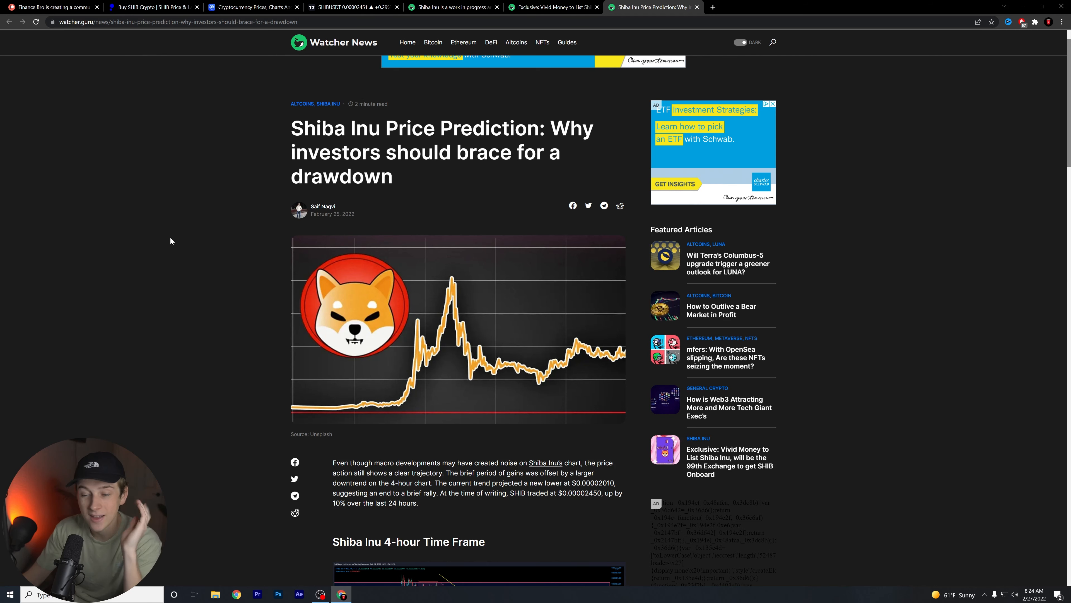
scroll(down, 3)
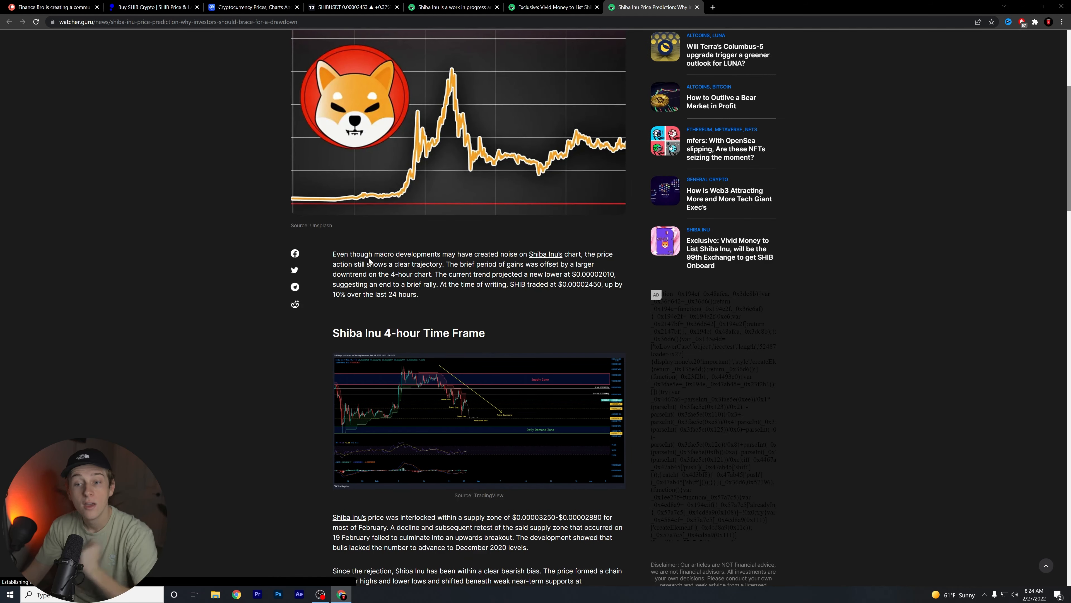
Highlight the paragraph's first two sentences about the downtrend on the 4-hour chart.
drag(369, 255, 468, 254)
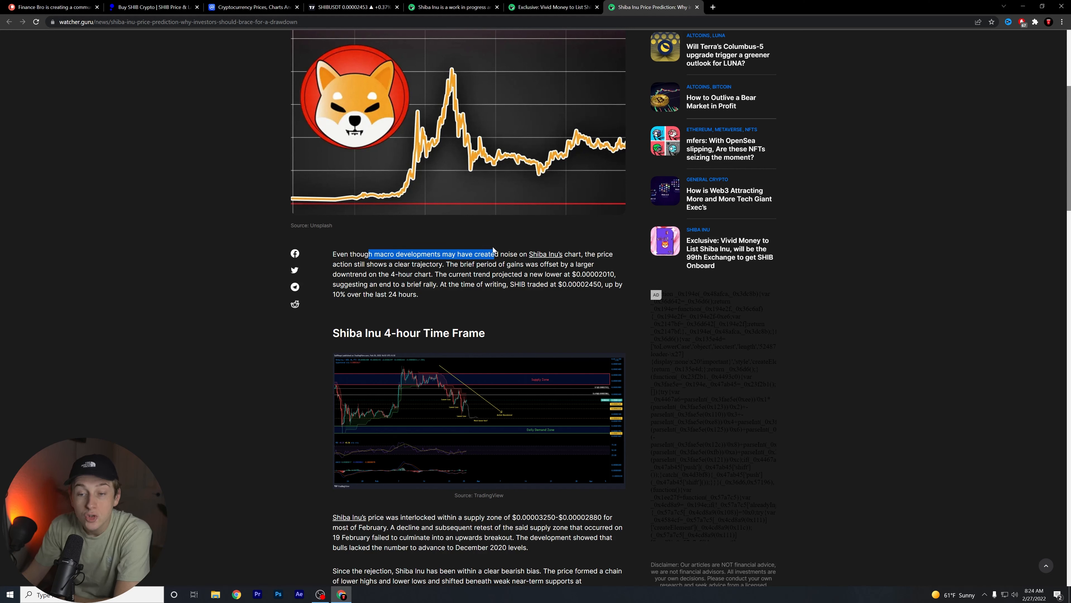
drag(495, 253, 436, 264)
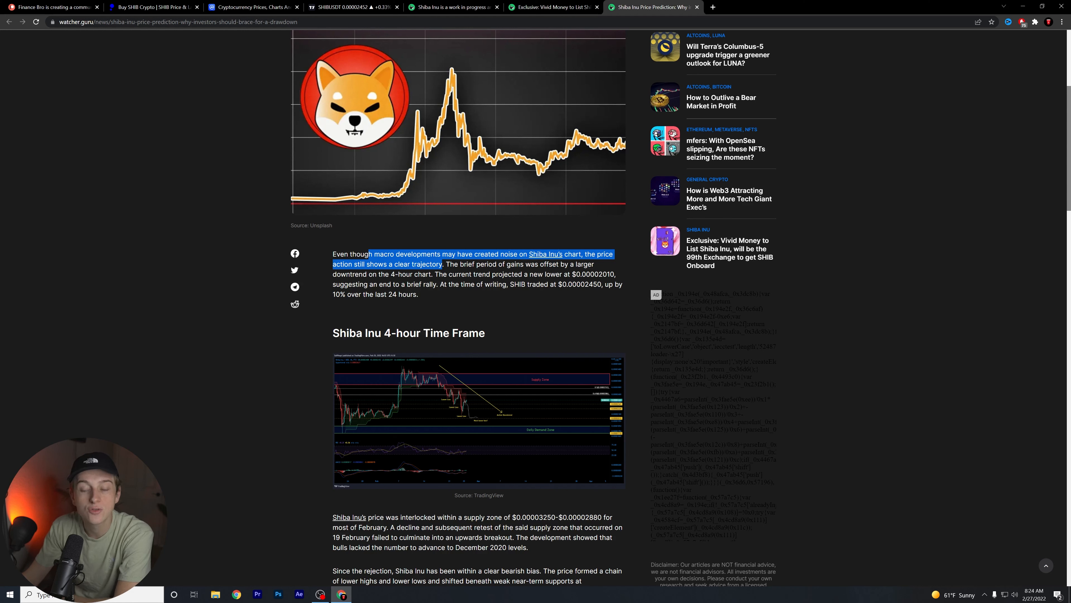
drag(443, 265, 434, 274)
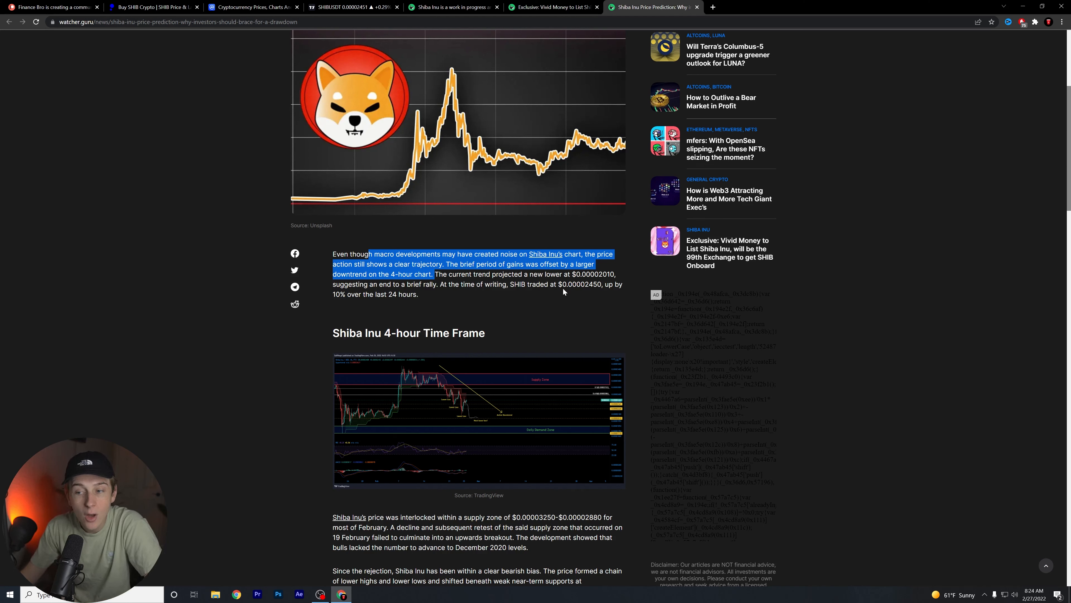
mouse_move(344, 306)
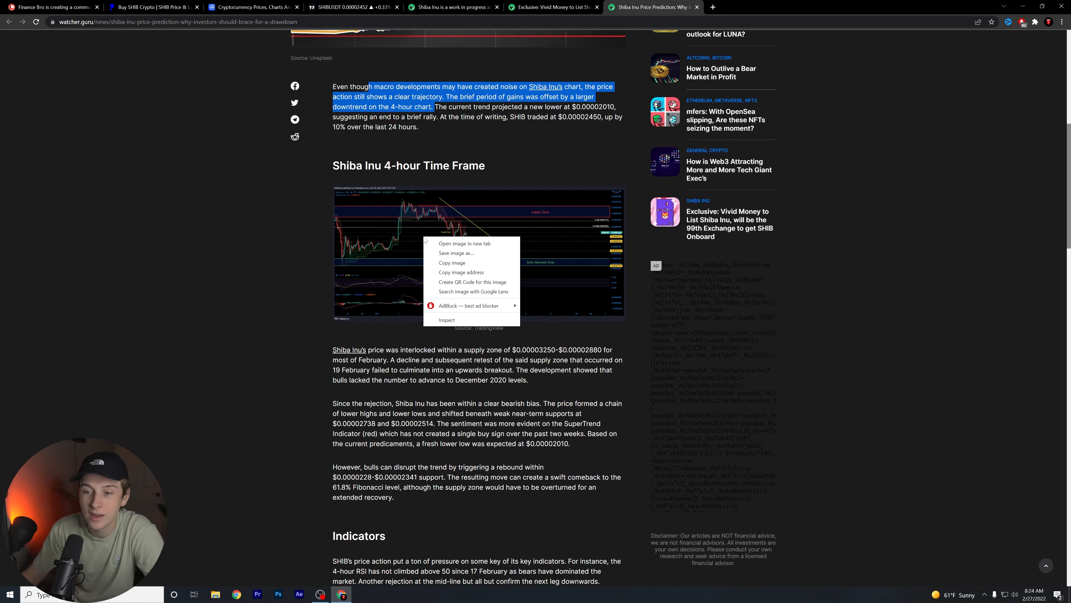
Open the article's 4-hour SHIB/USD chart image in its own tab.
click(465, 243)
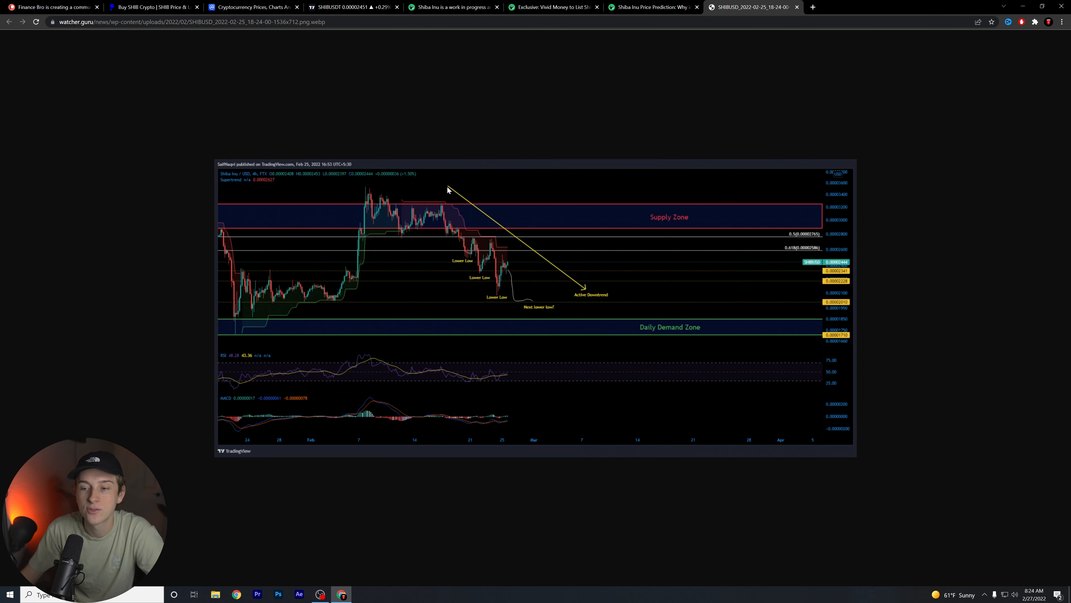
mouse_move(570, 285)
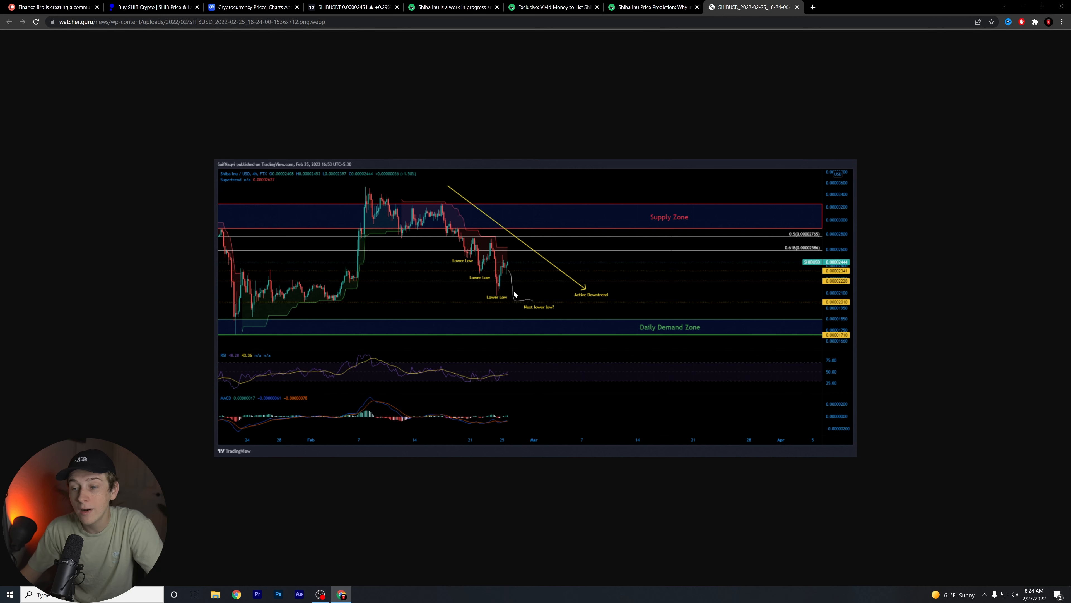
mouse_move(641, 327)
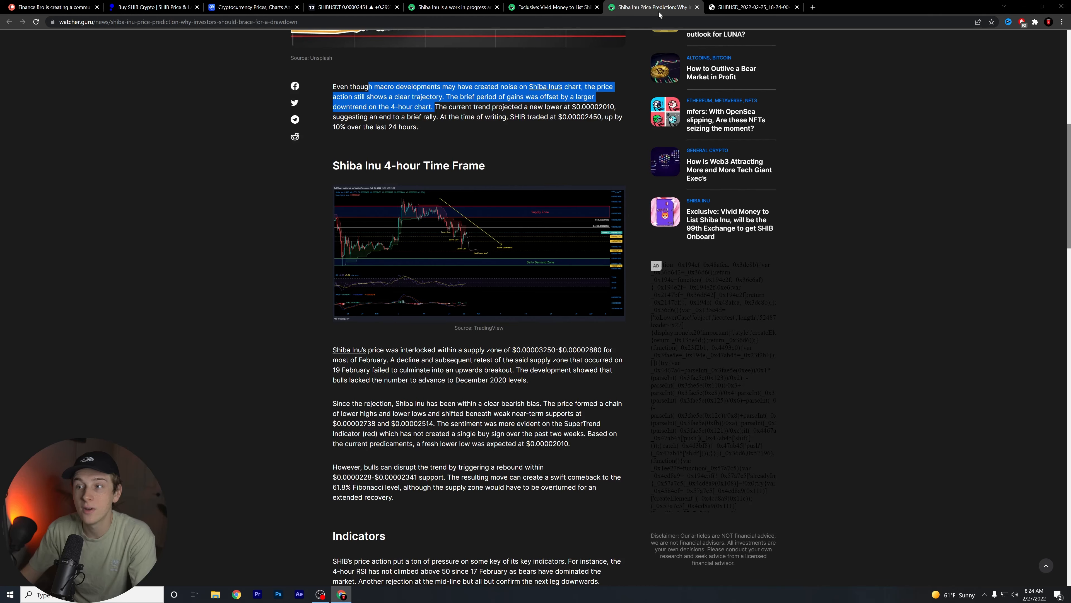
scroll(down, 3)
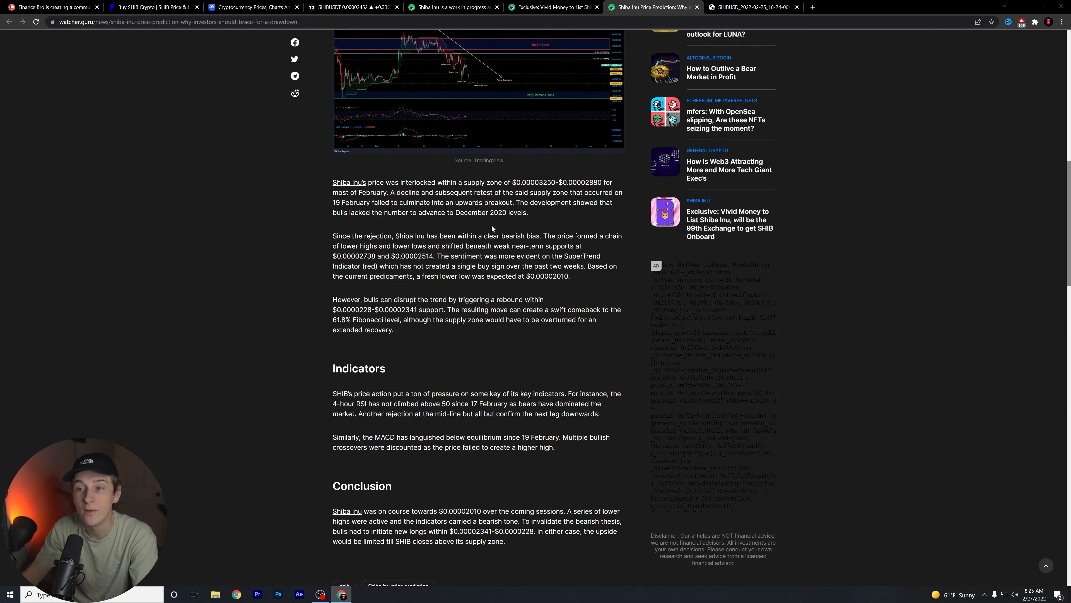
scroll(down, 3)
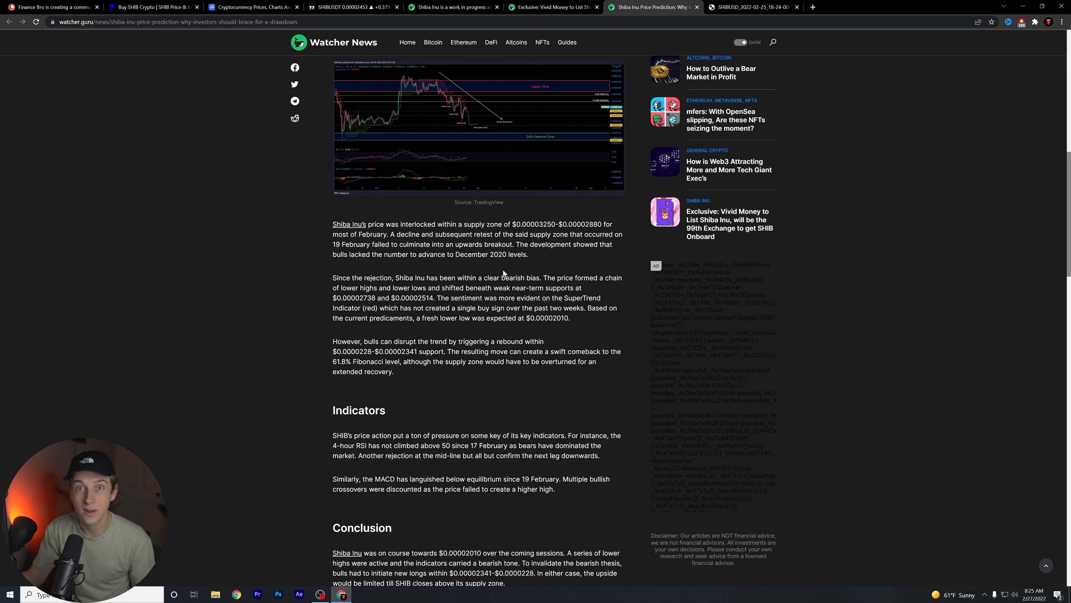
mouse_move(477, 267)
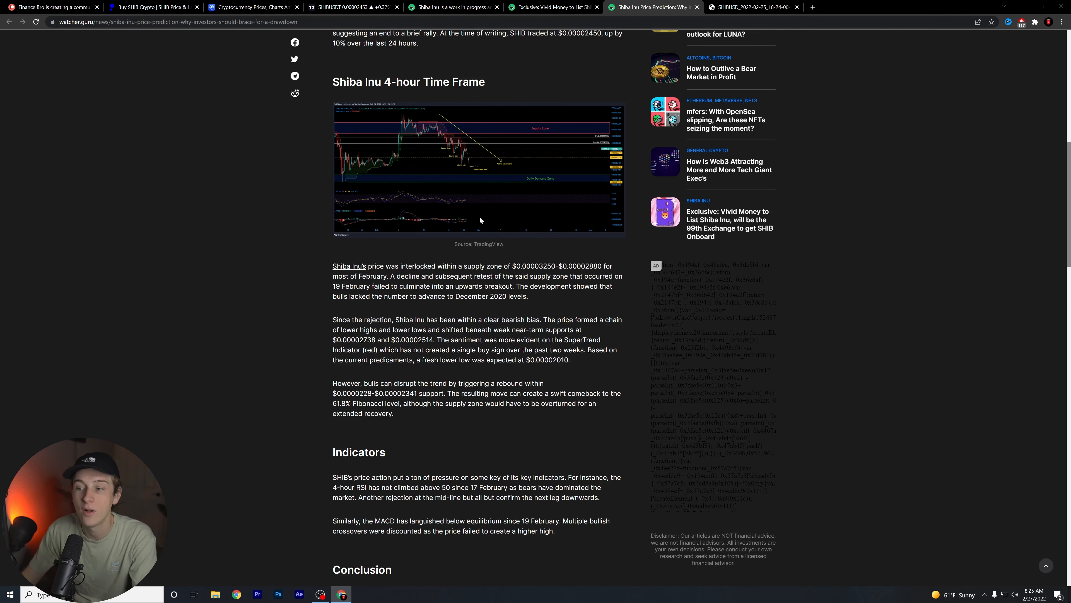
Read through the Vivid Money SHIB listing article and highlight part of its headline.
click(553, 7)
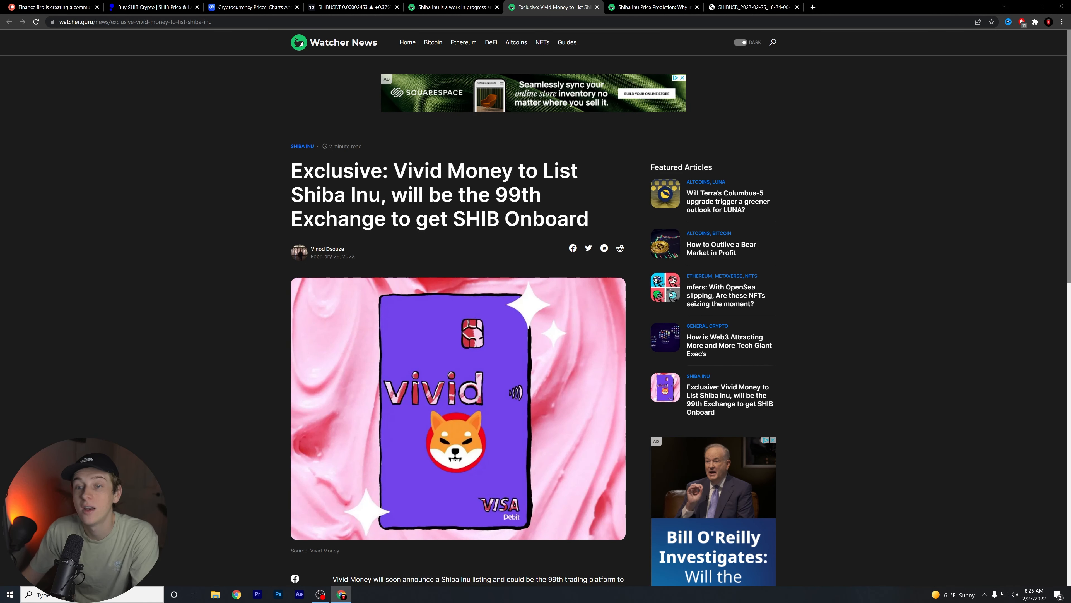
scroll(down, 3)
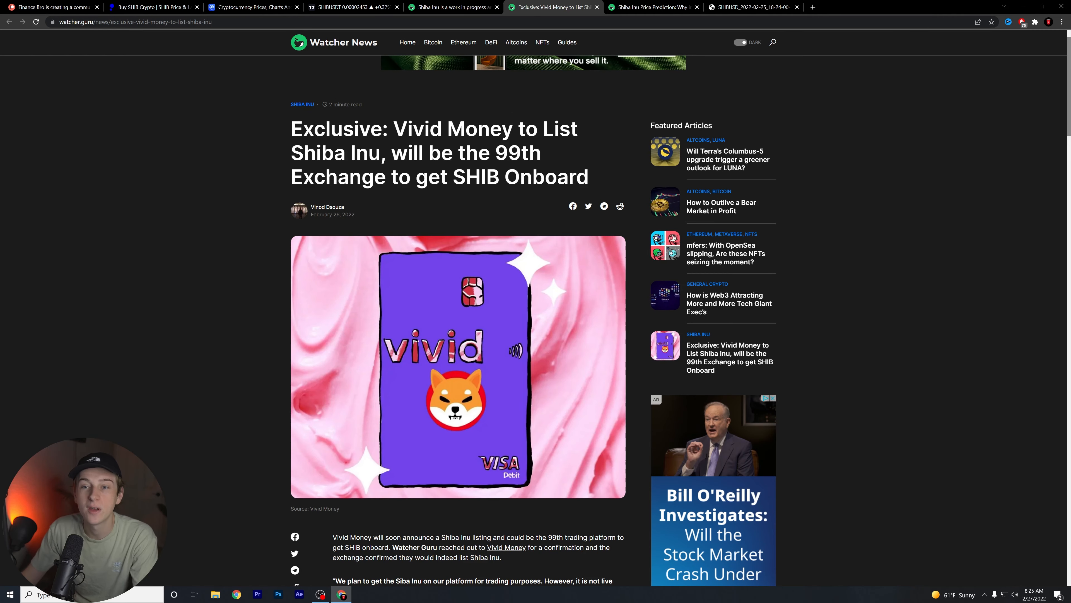
scroll(down, 3)
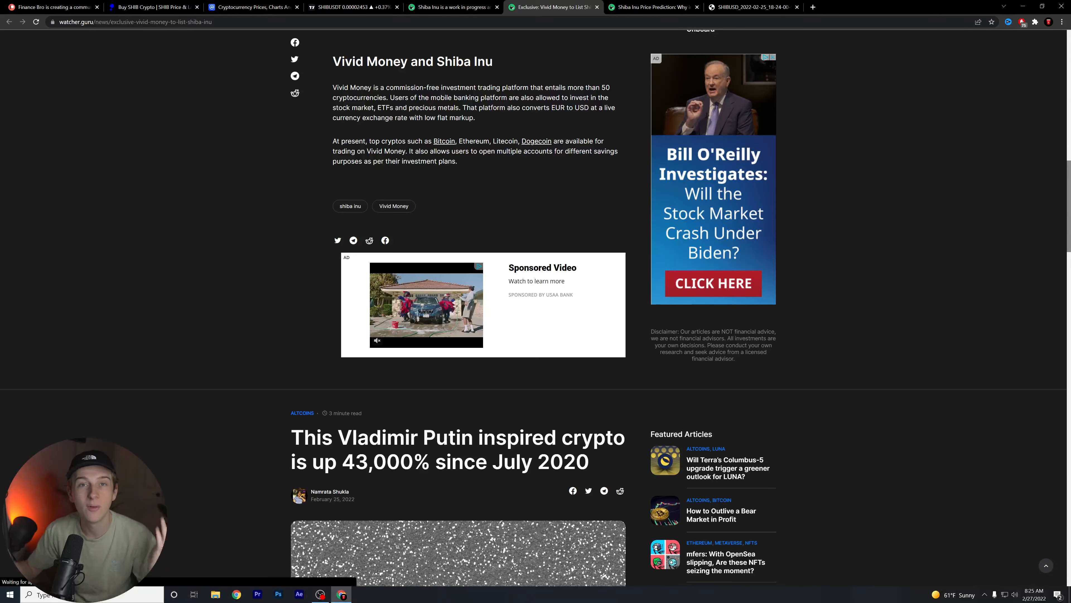
scroll(up, 3)
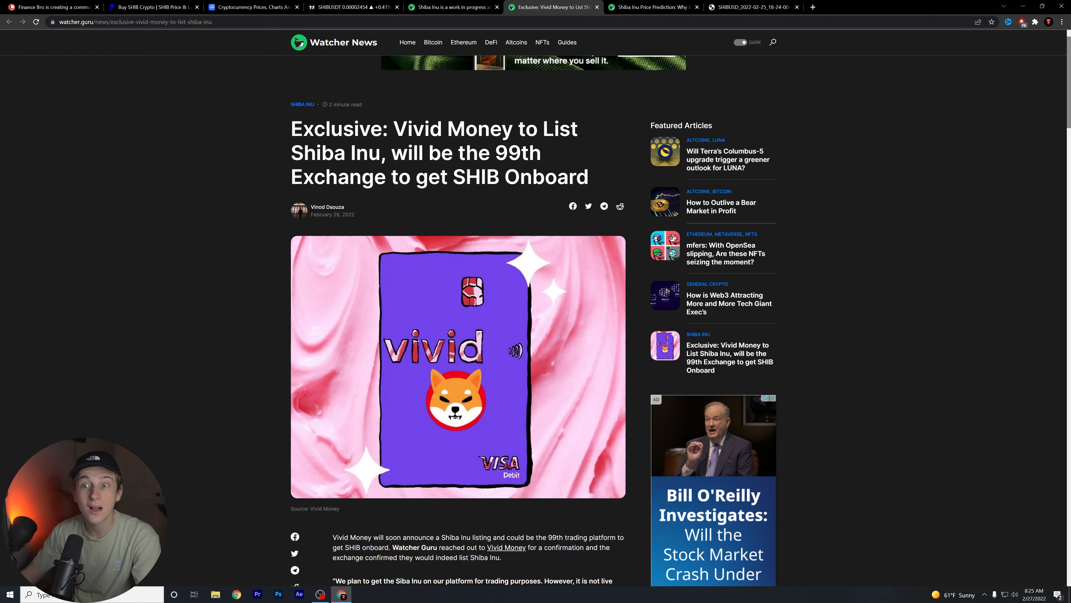
double_click(400, 129)
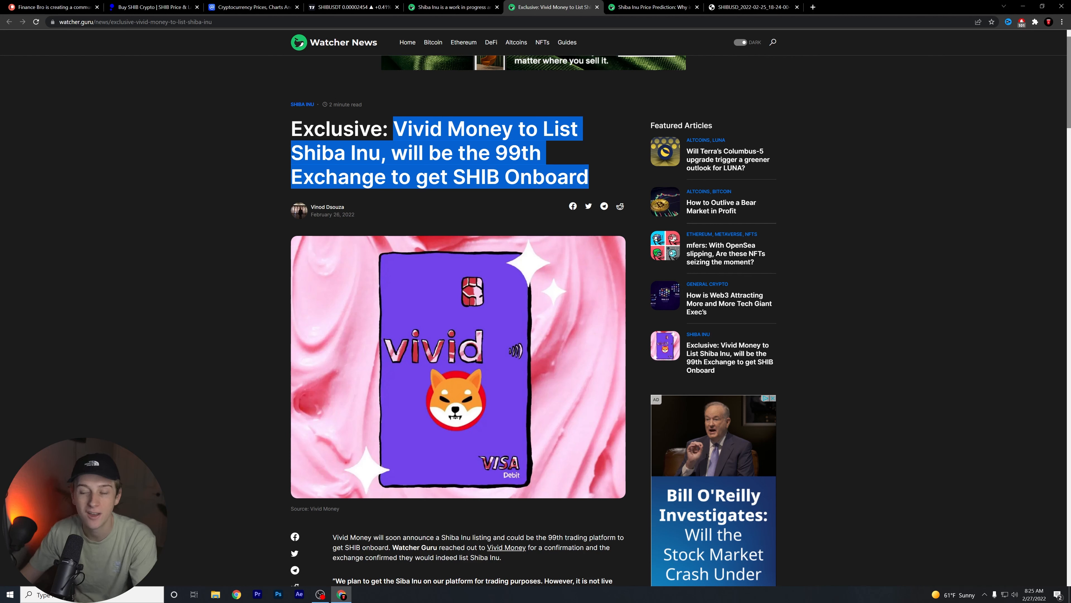
Continue scrolling the article and highlight the word '99th' in the headline.
scroll(down, 3)
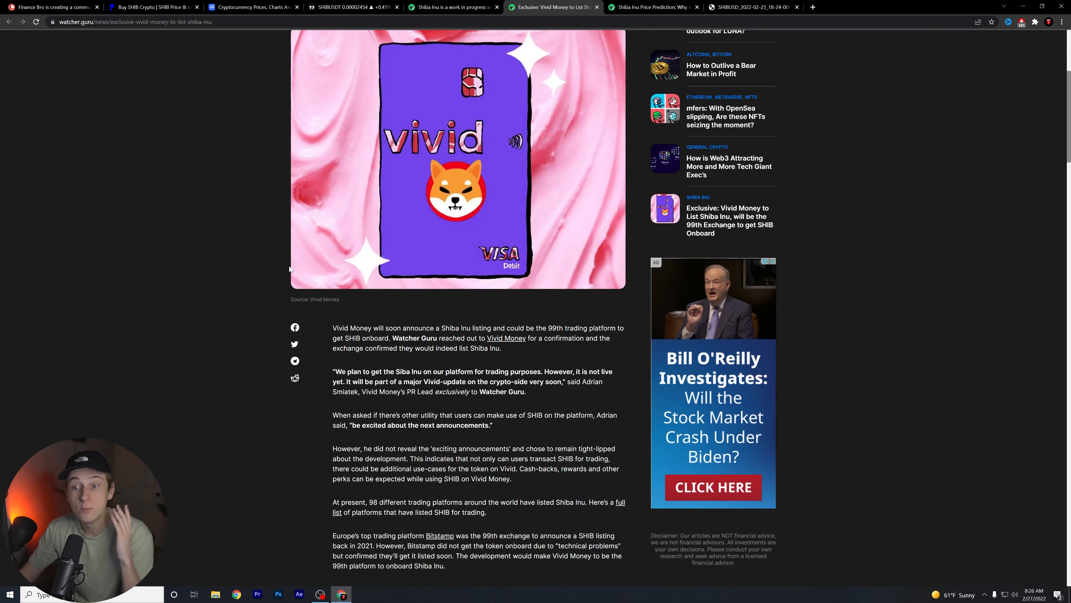
scroll(down, 3)
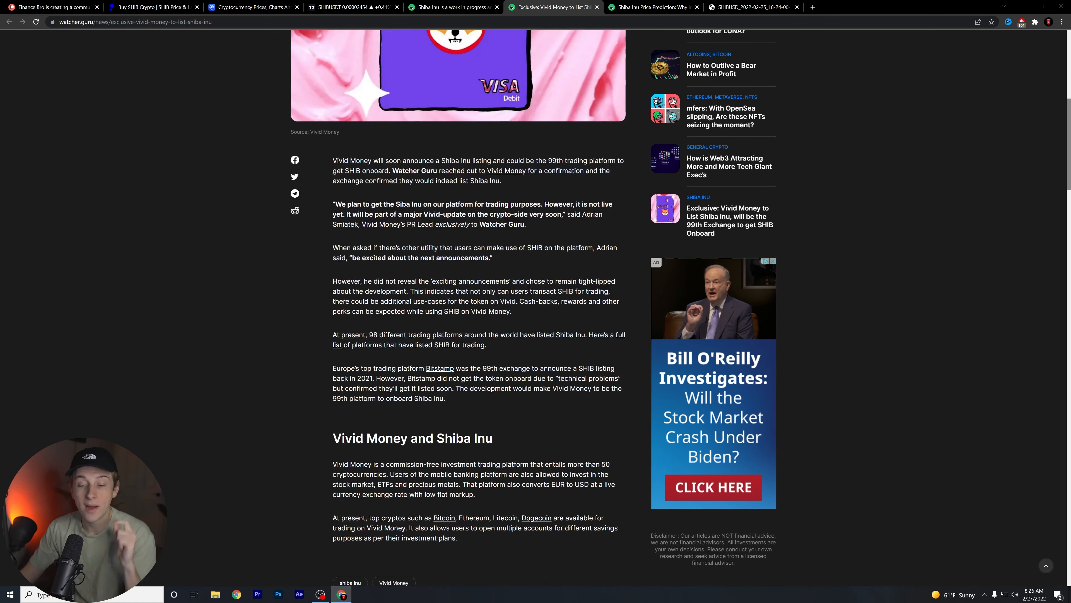
scroll(up, 3)
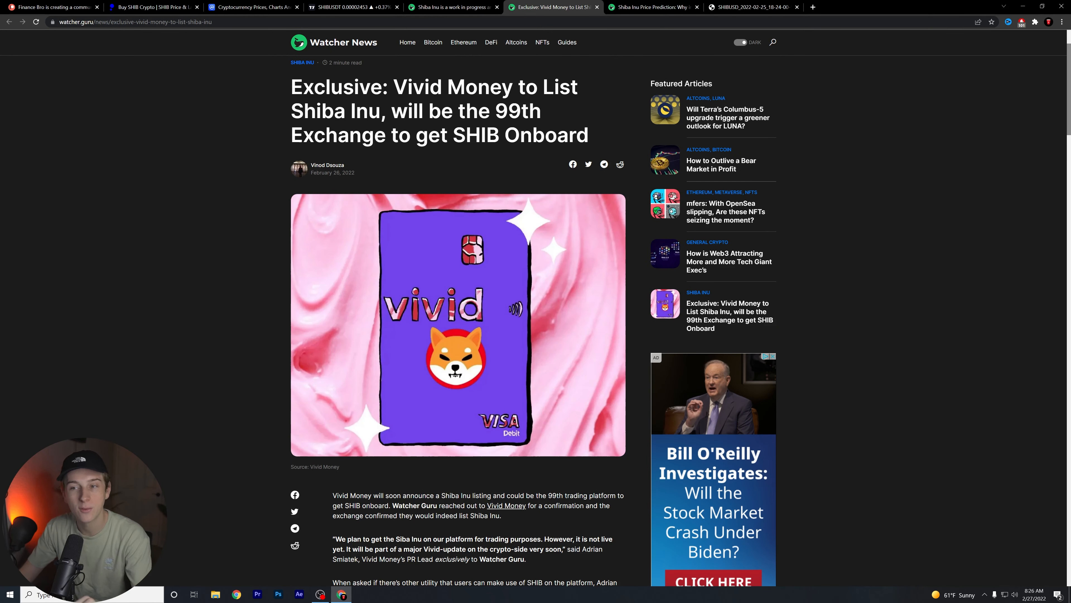
double_click(518, 110)
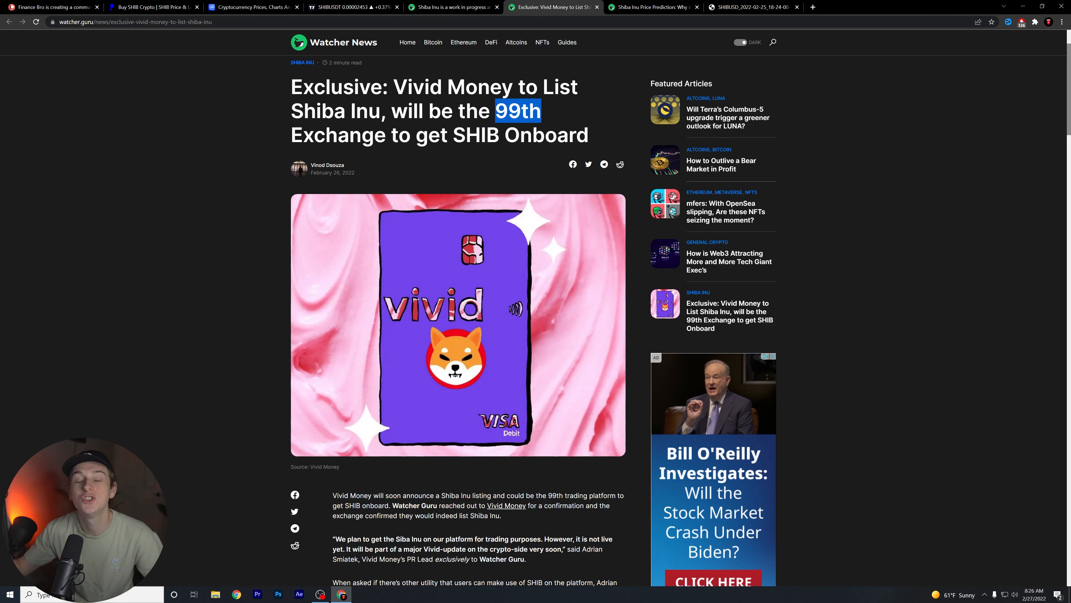
scroll(down, 3)
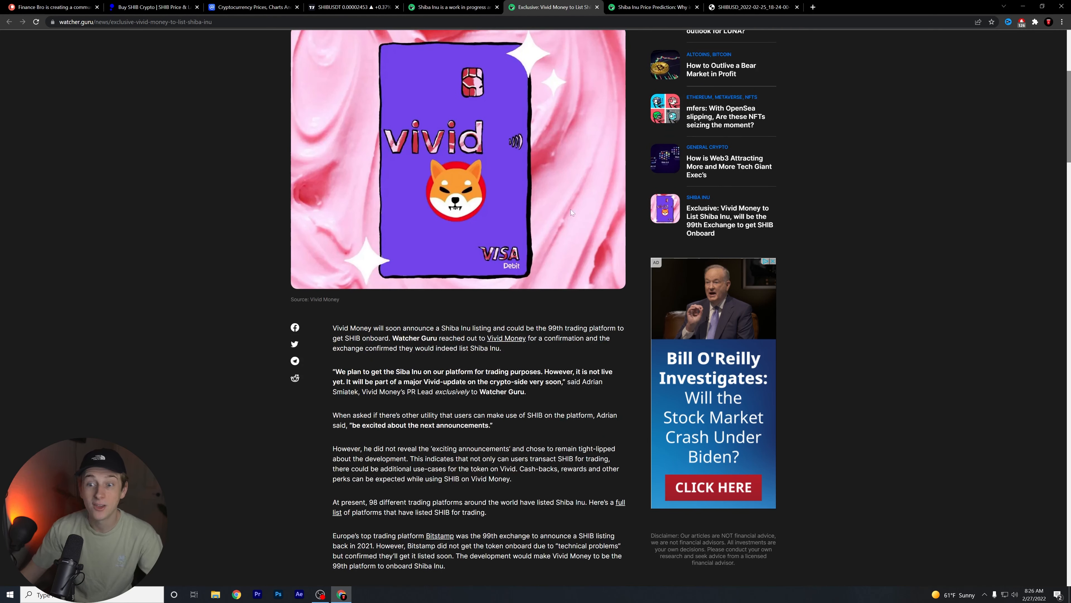
scroll(down, 3)
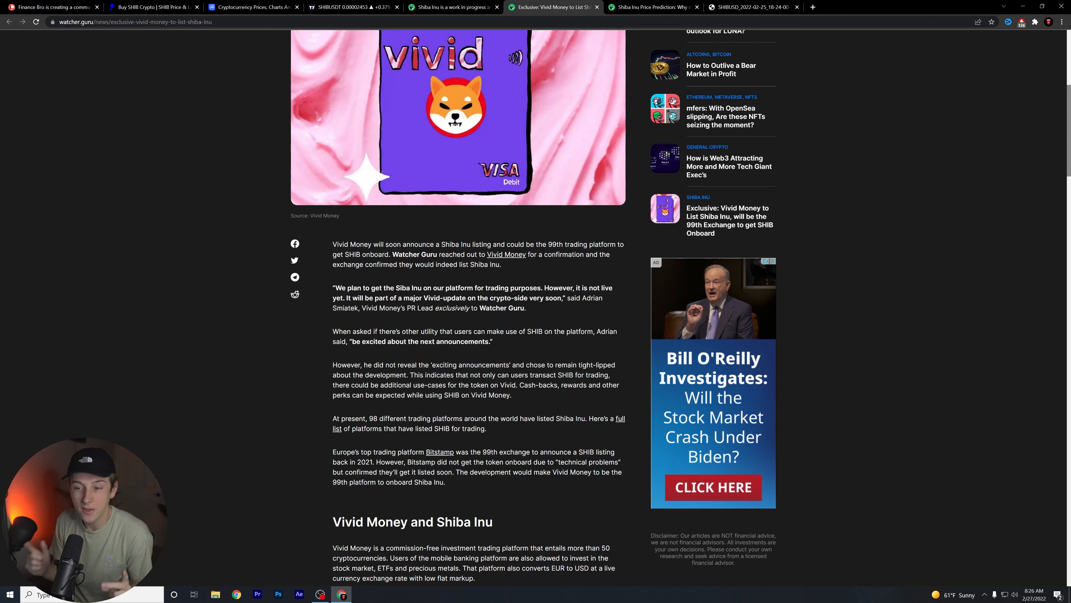
mouse_move(399, 241)
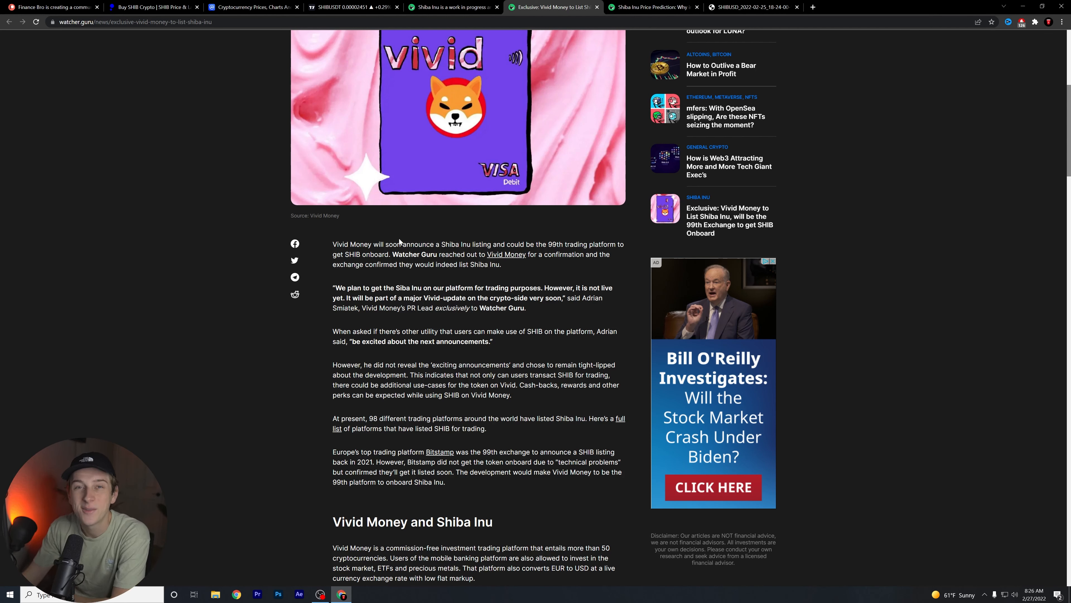
mouse_move(430, 357)
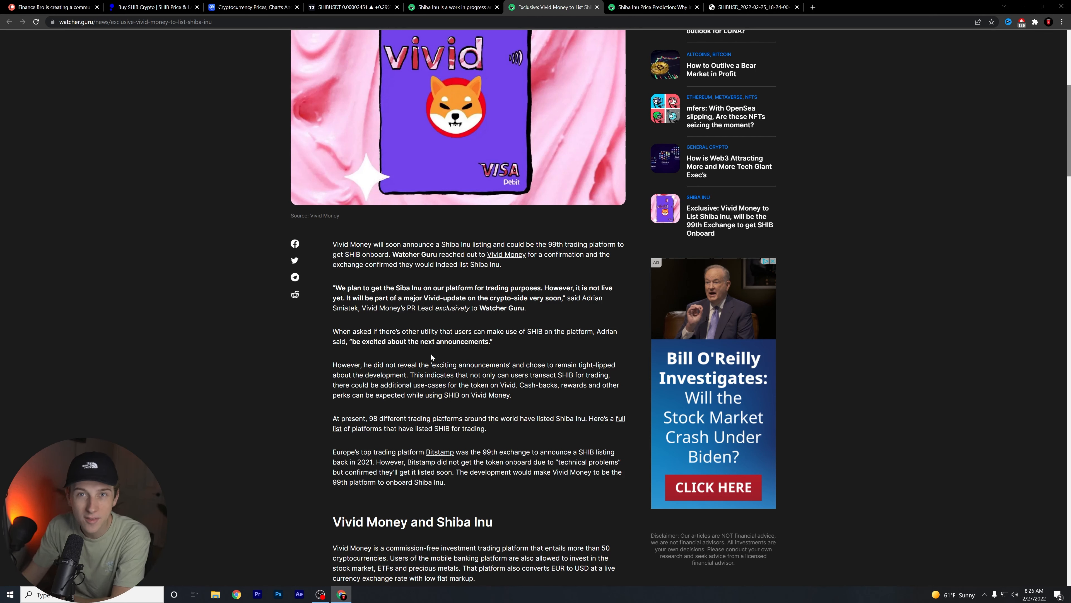
scroll(up, 3)
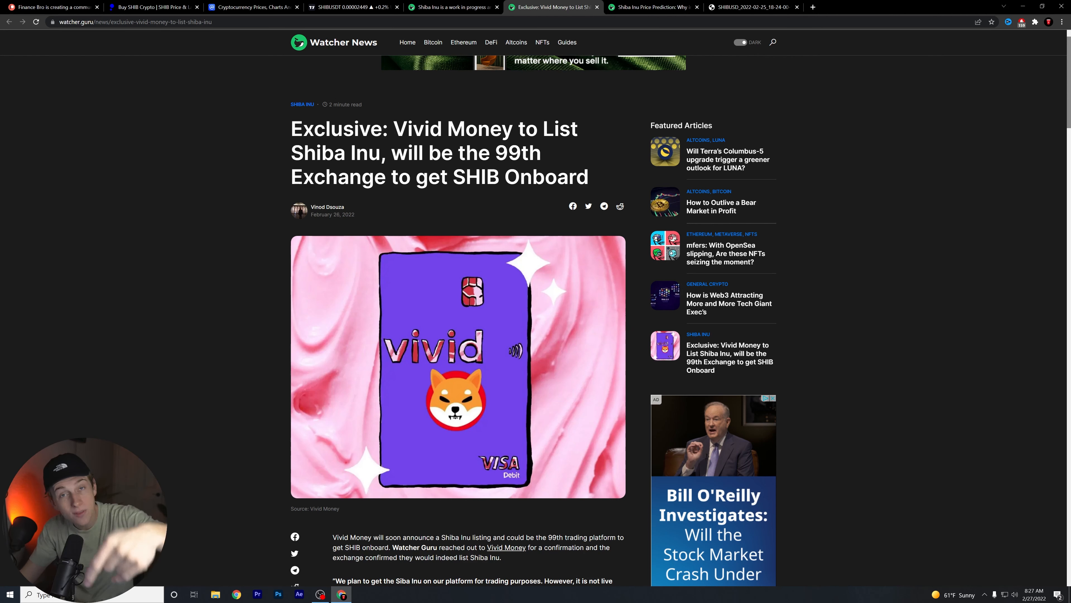
mouse_move(284, 178)
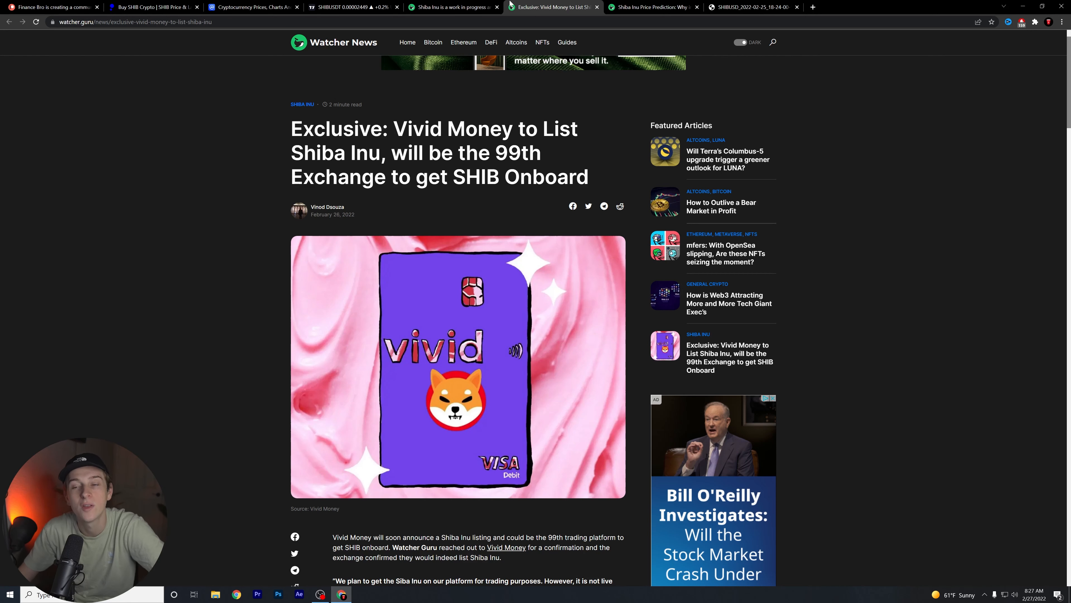
Stop at the Shiba Inu work-in-progress article, then open the creator's Patreon membership page.
click(453, 7)
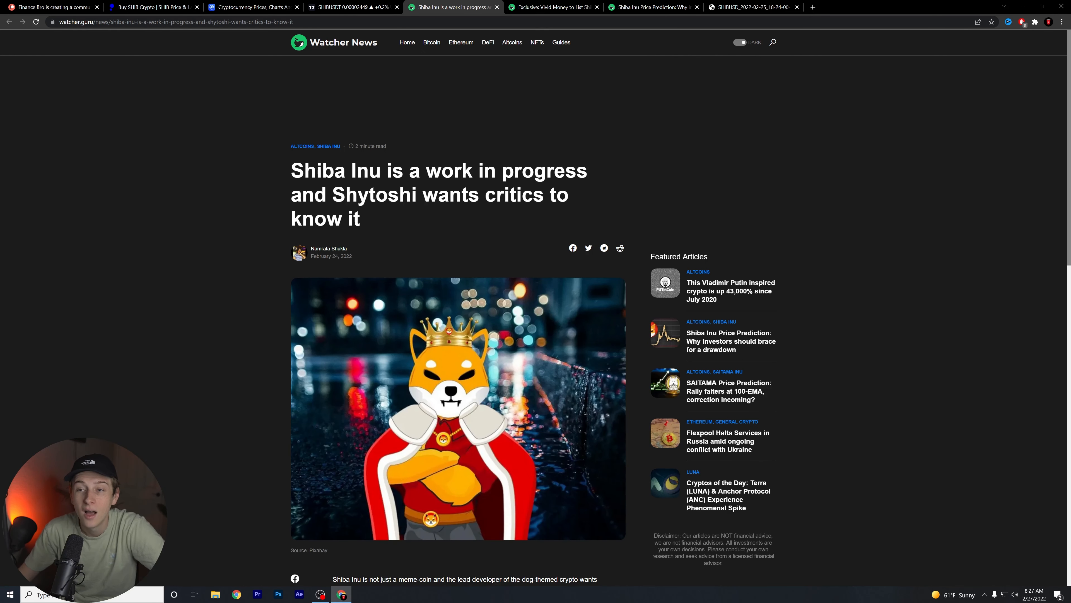
click(51, 7)
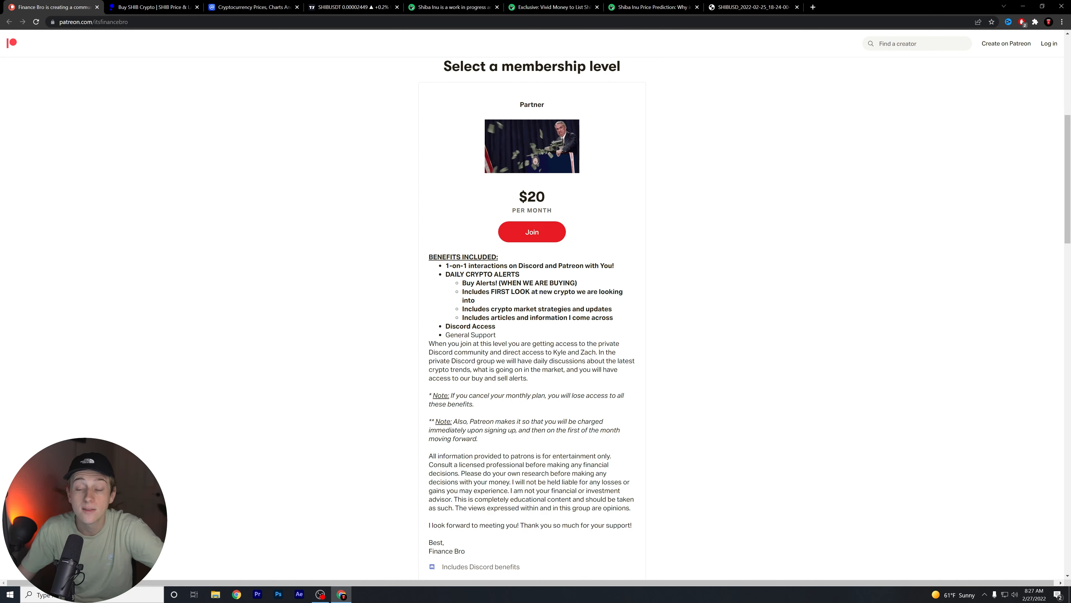
double_click(450, 265)
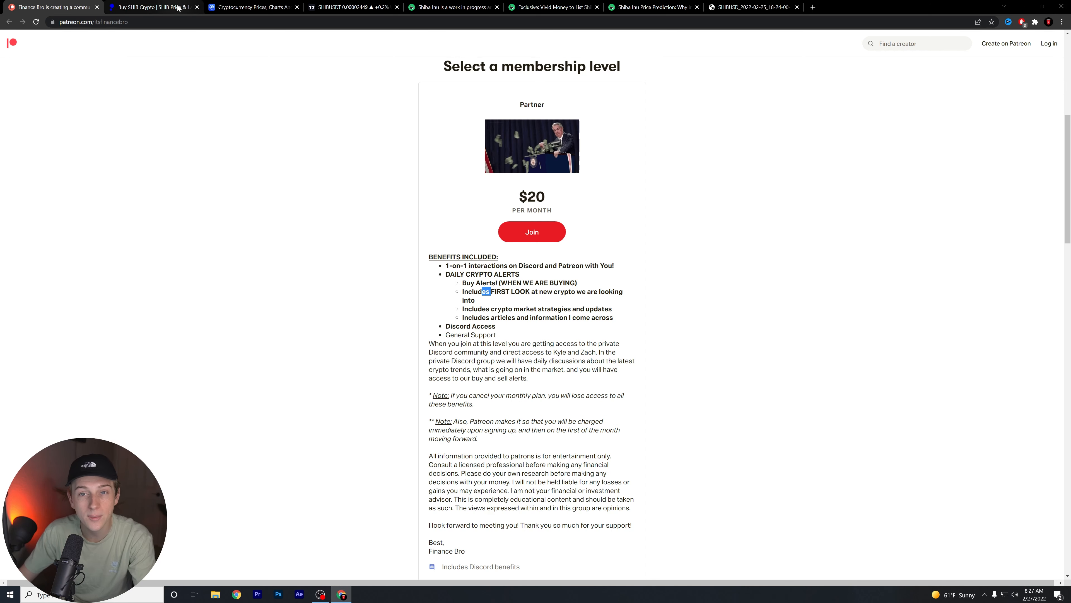
Scroll the Shiba Inu work-in-progress article down to Shytoshi Kusama's tweet.
click(451, 7)
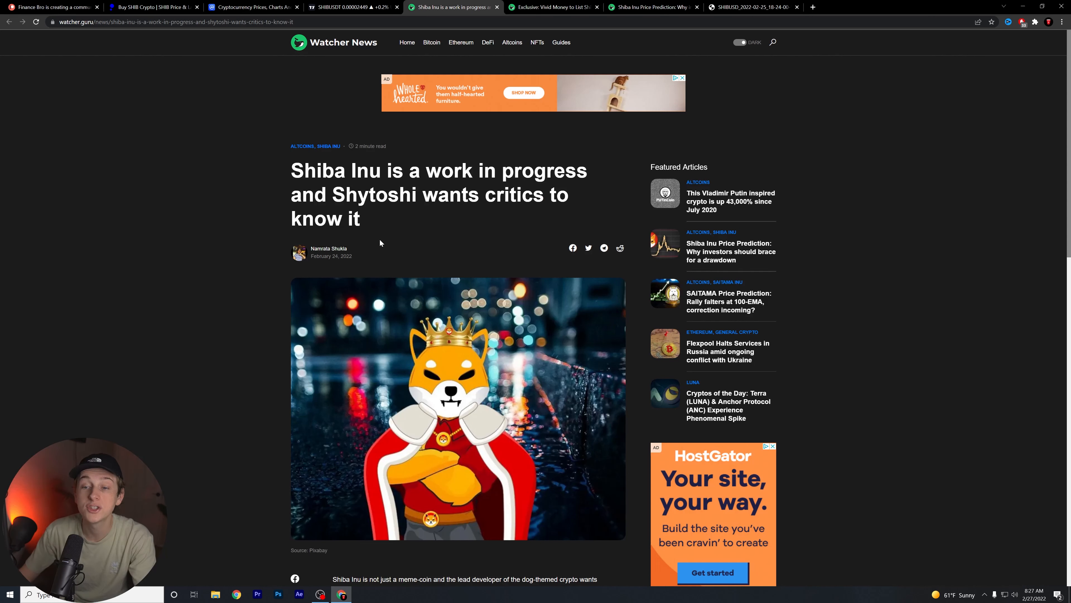
scroll(down, 3)
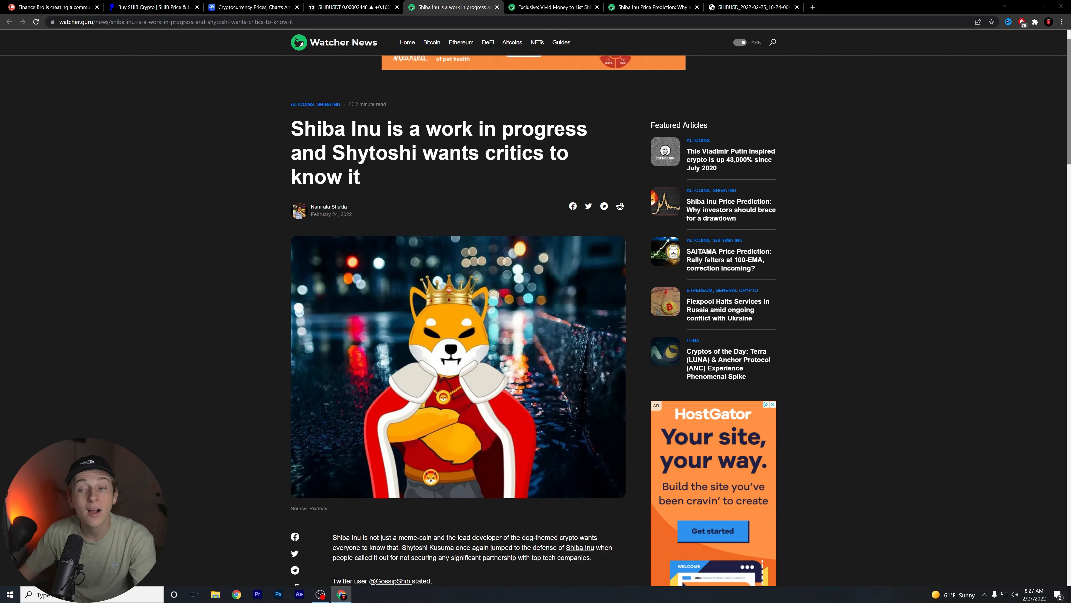
scroll(down, 3)
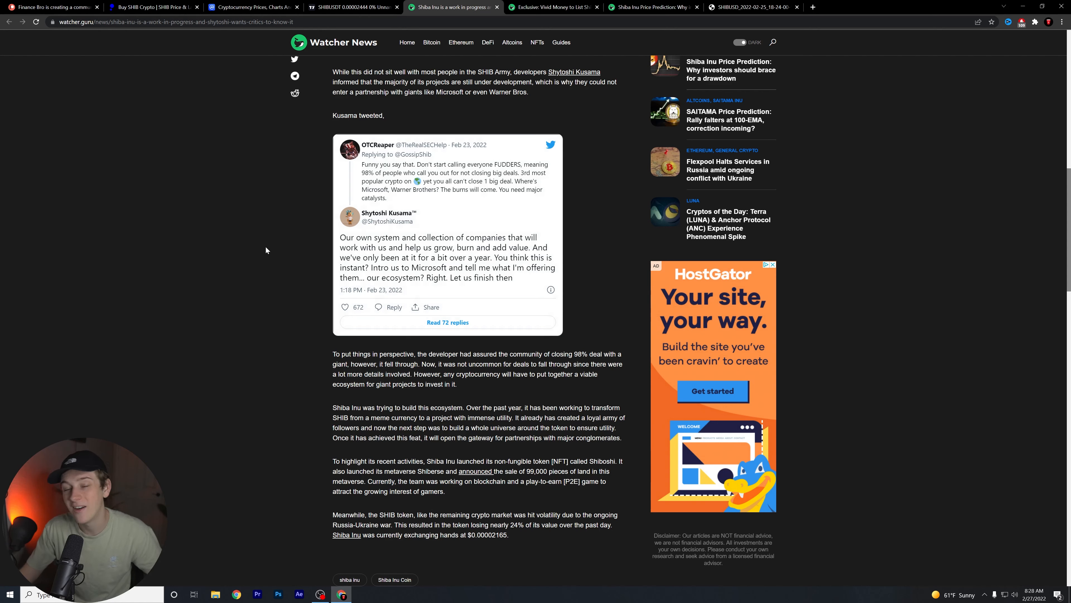
mouse_move(262, 252)
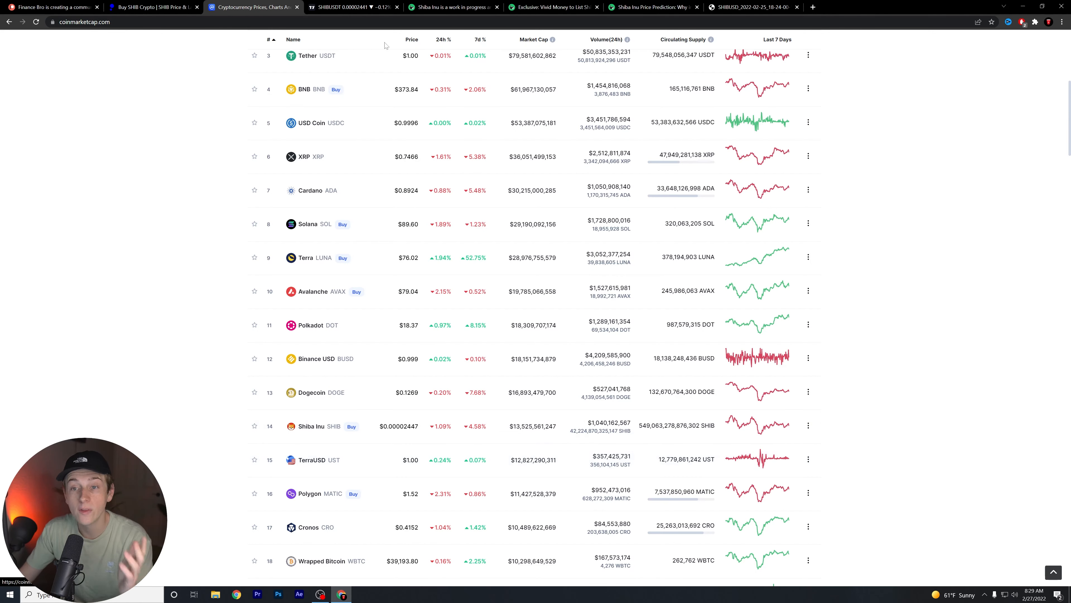
Return from the CoinMarketCap rankings to the Watcher News article's tweet section.
click(451, 6)
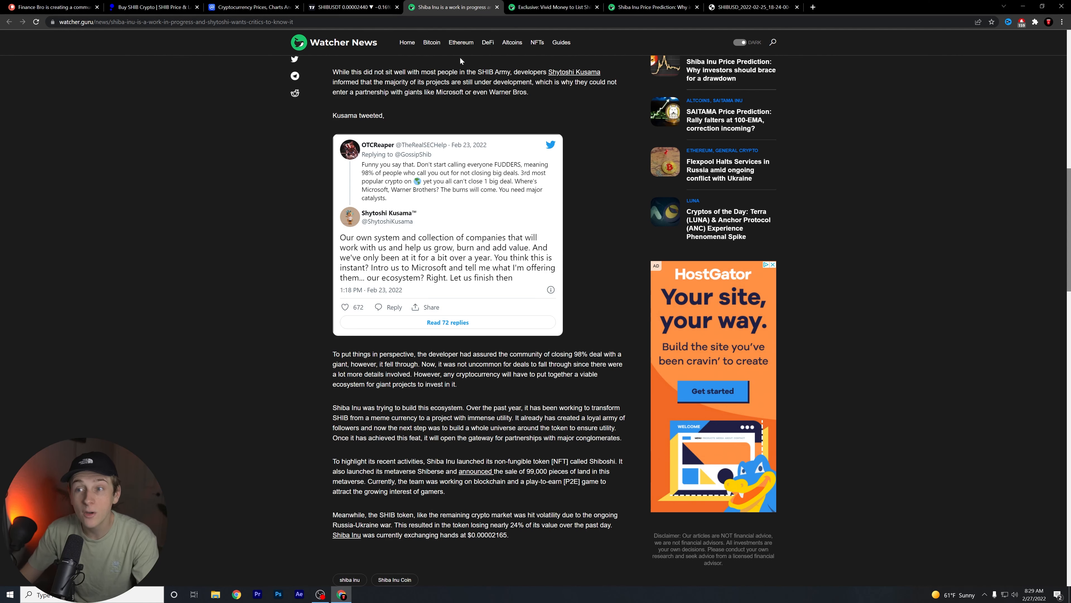
mouse_move(407, 118)
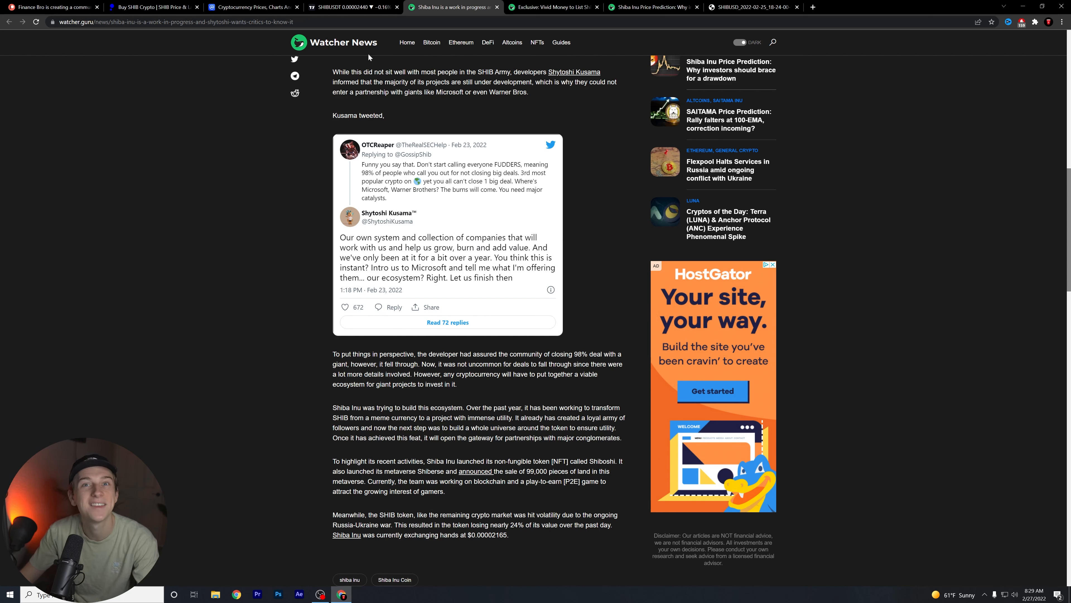
mouse_move(352, 8)
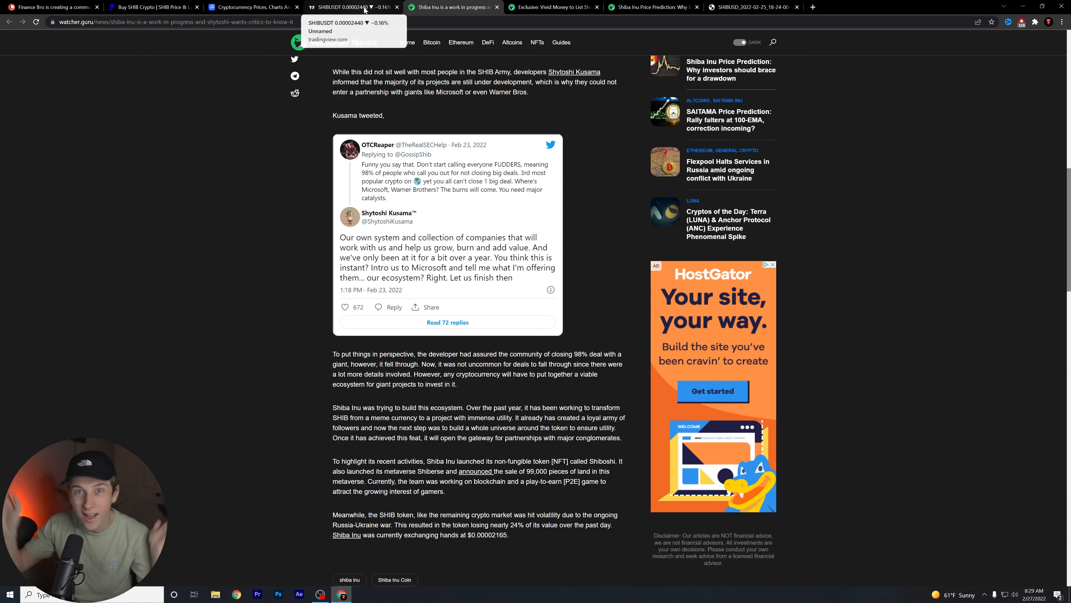
Bring up TradingView's SHIB/USDT 2-hour chart with its trendlines and RSI.
click(352, 7)
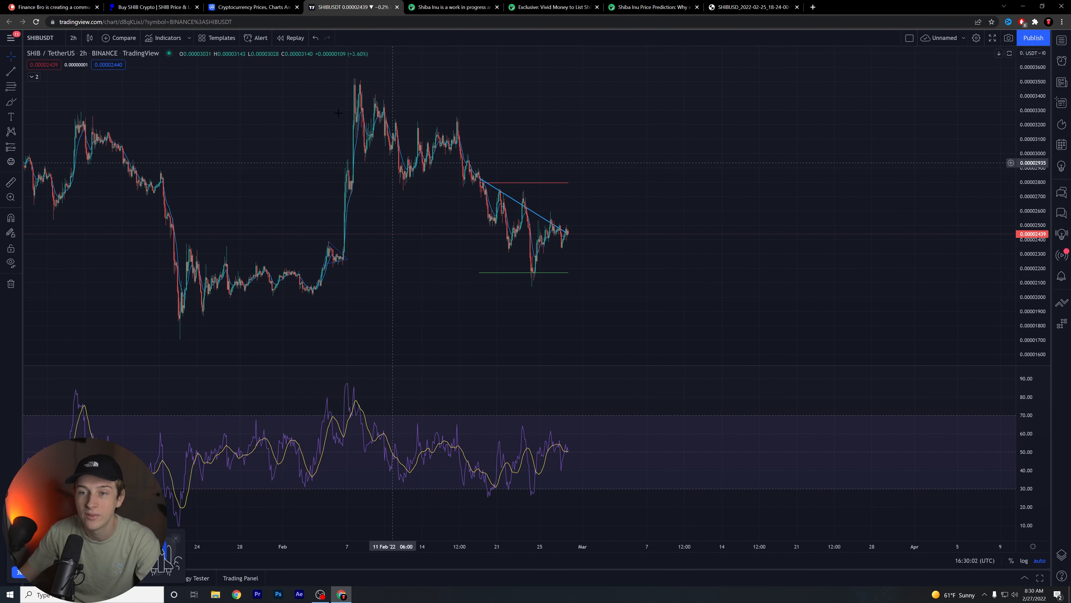
mouse_move(359, 89)
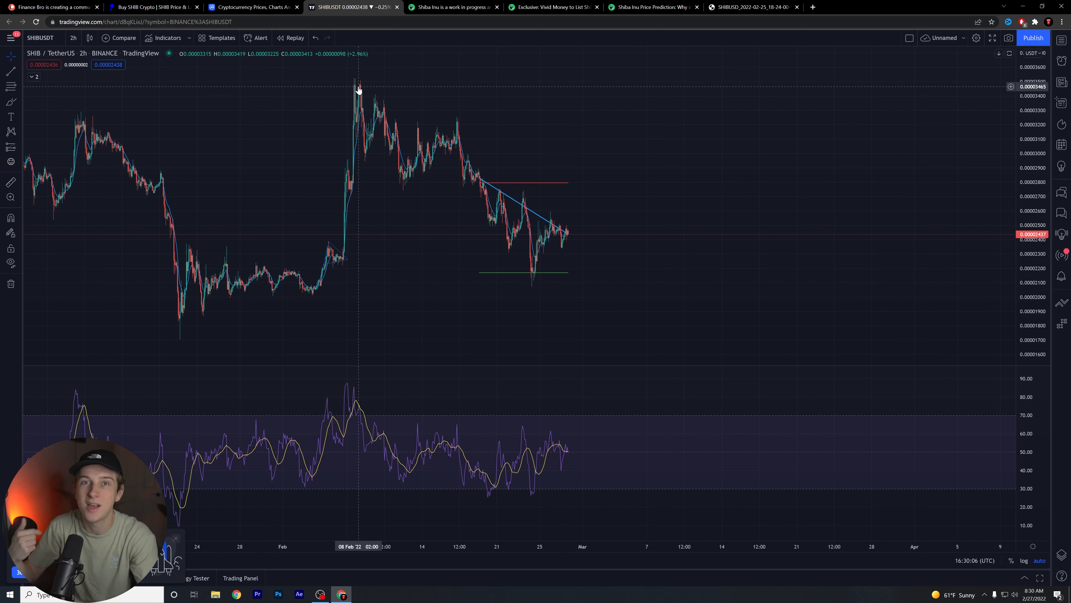
mouse_move(335, 263)
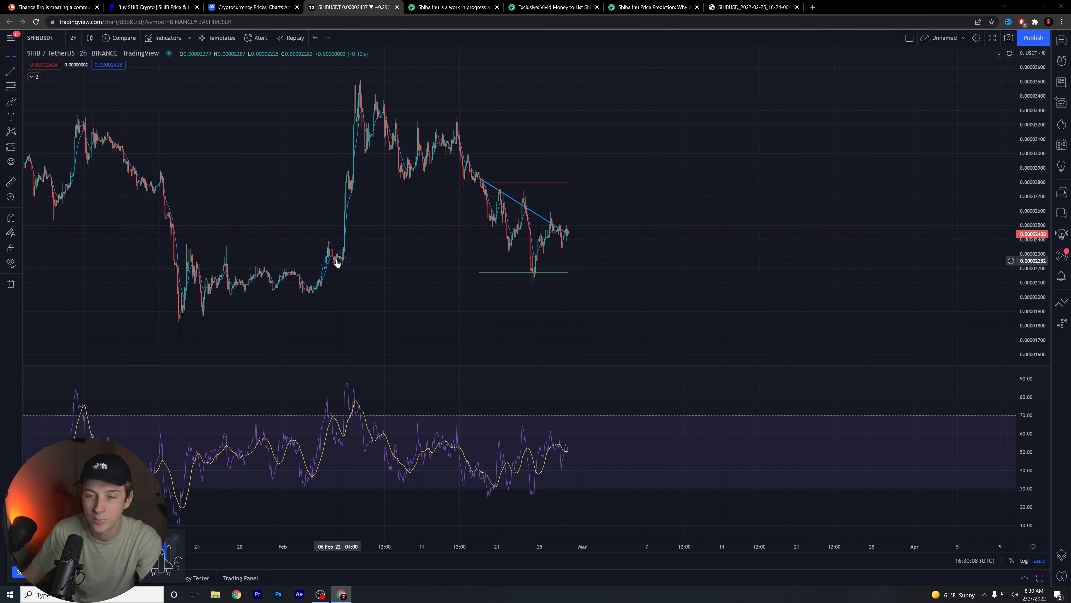
mouse_move(675, 223)
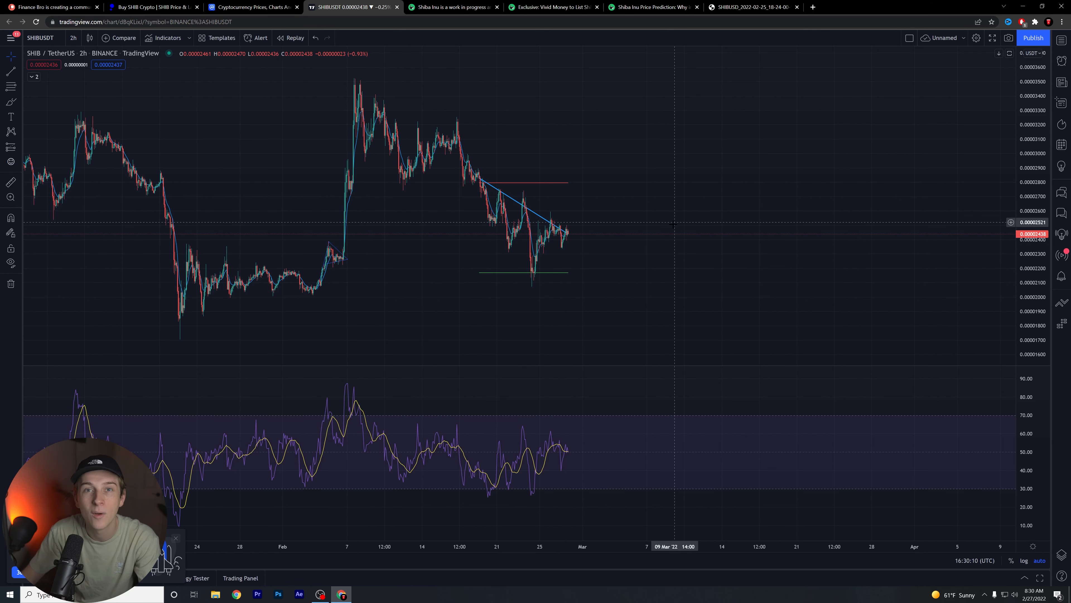